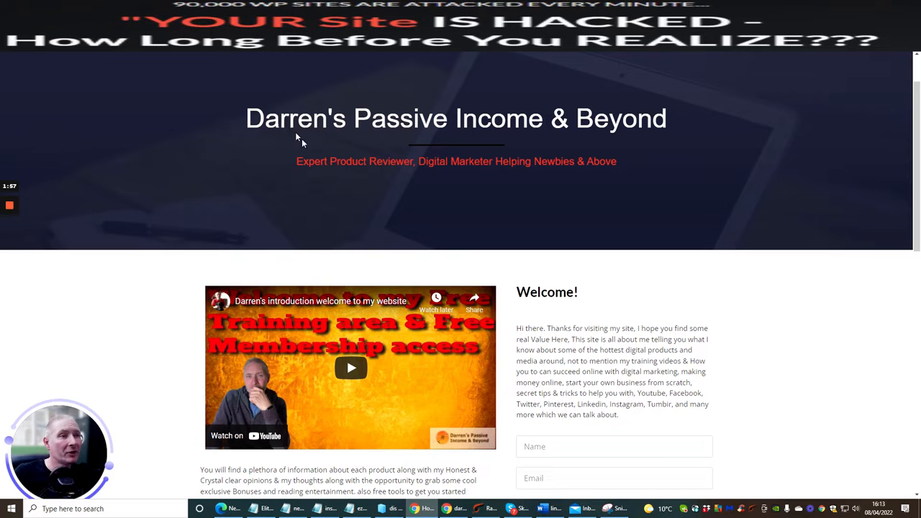
Step: Scroll the home page past the welcome video and subscribe form to the VIDEO #1–#6 training grid
scroll("down", 3)
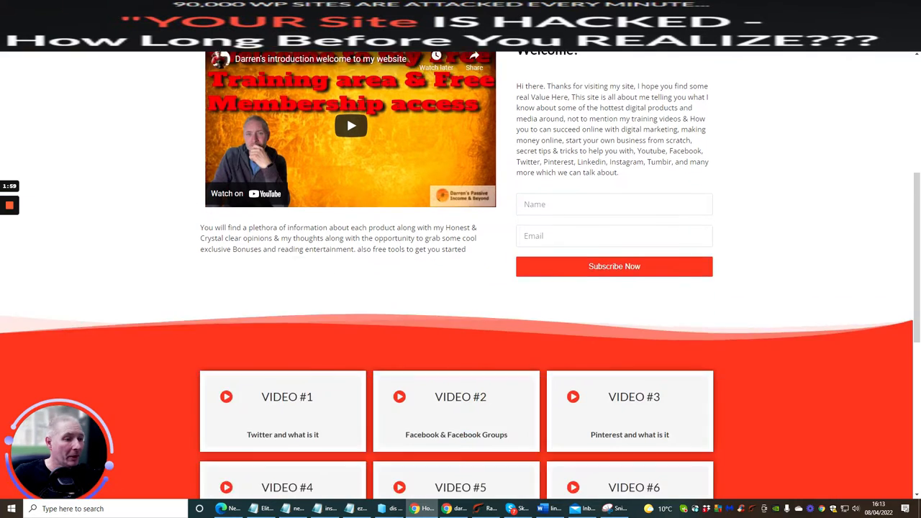
scroll("down", 3)
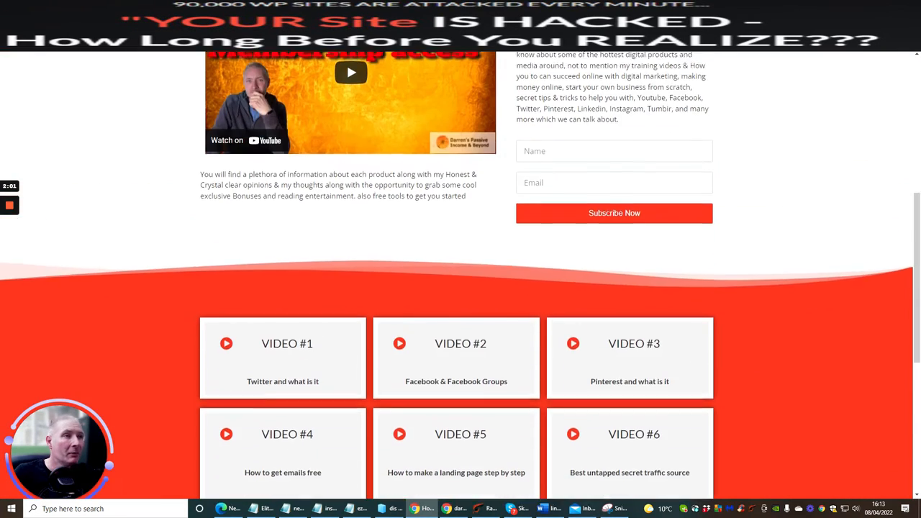
scroll("down", 3)
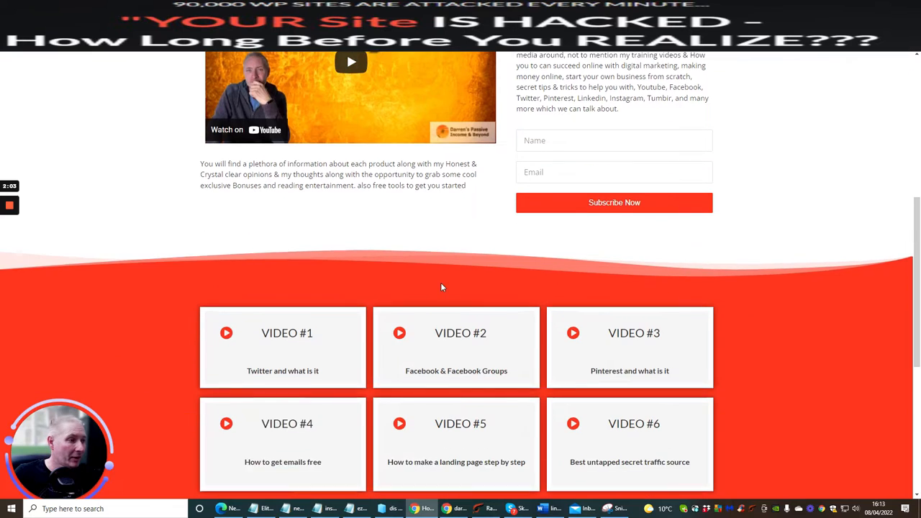
scroll("down", 3)
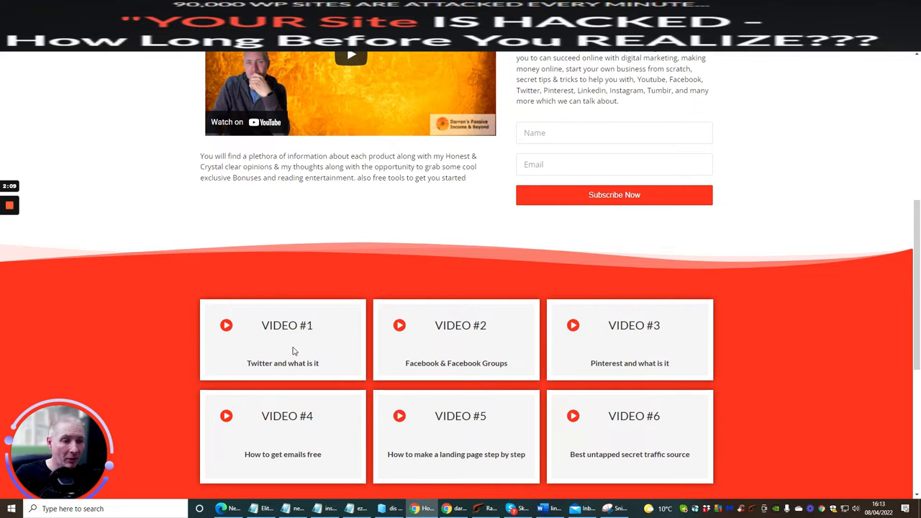
mouse_move(666, 481)
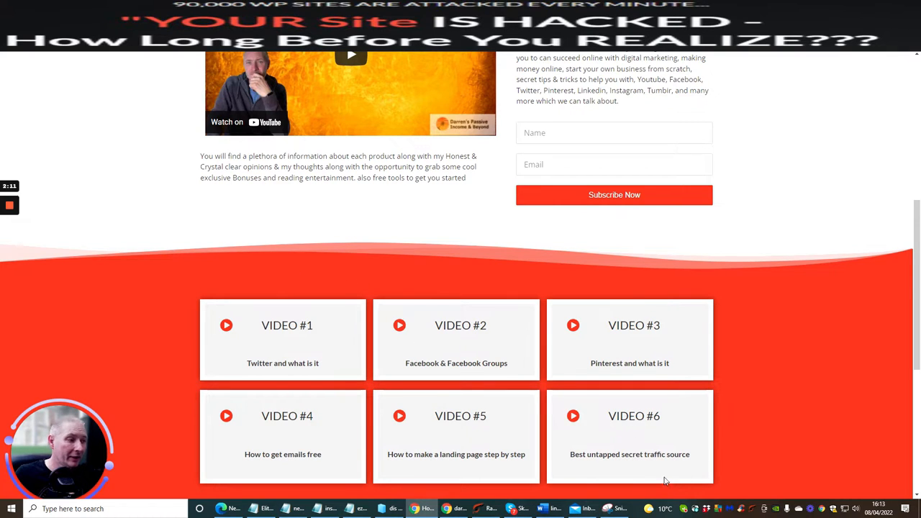
mouse_move(562, 402)
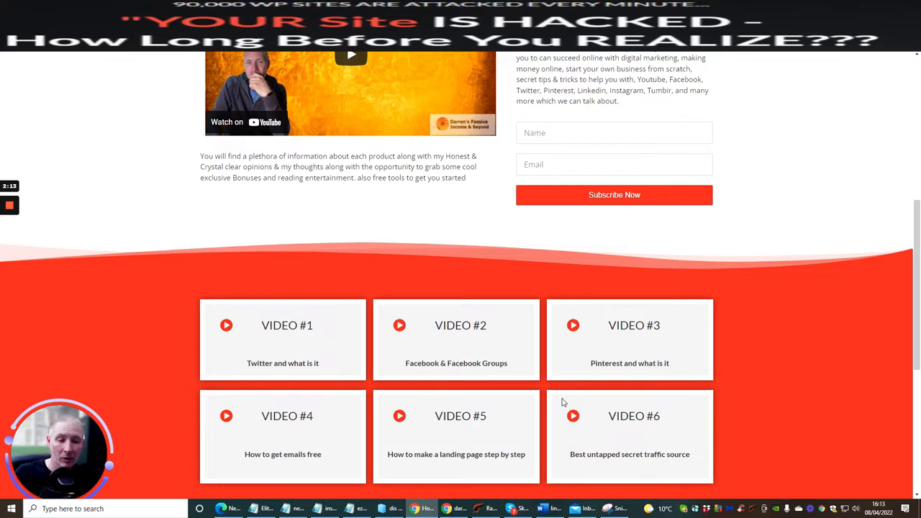
scroll("down", 3)
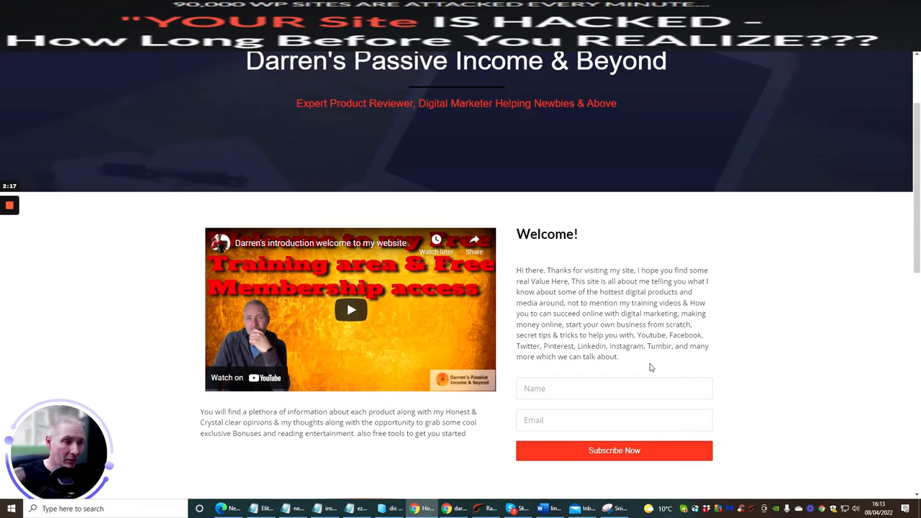
mouse_move(773, 84)
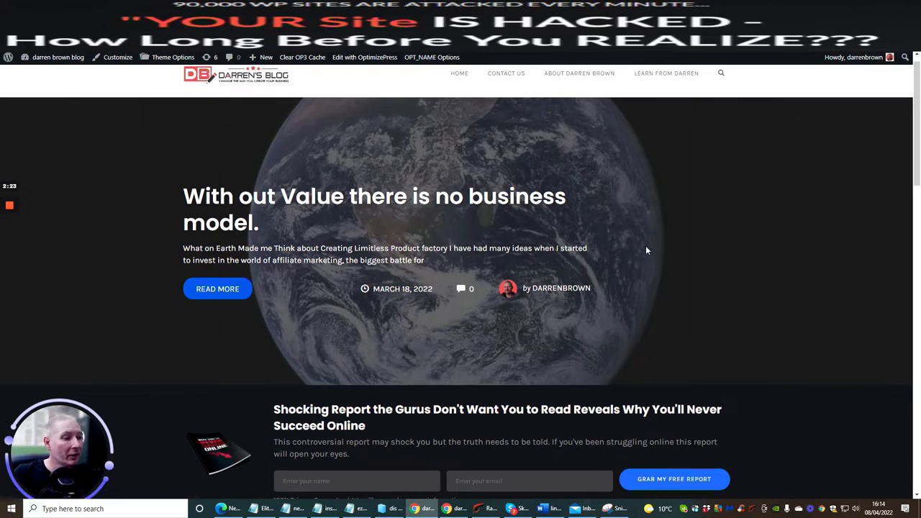
mouse_move(801, 293)
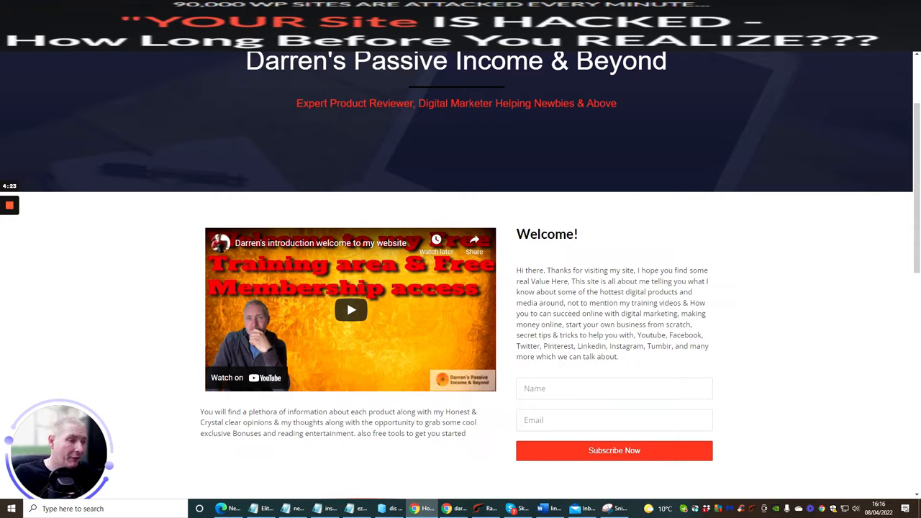
mouse_move(602, 263)
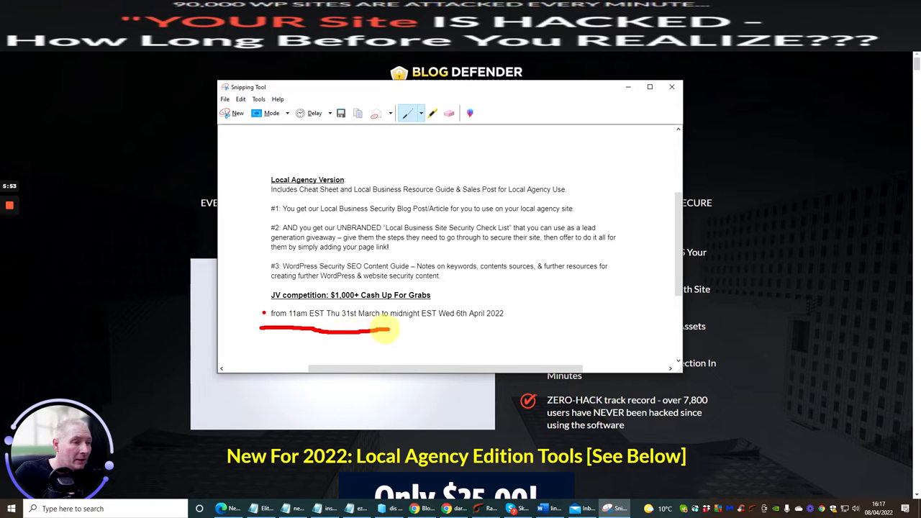
Step: Underline the JV competition dates in red pen, then close the snip to return to the sales page
left_click_drag(388, 330, 522, 327)
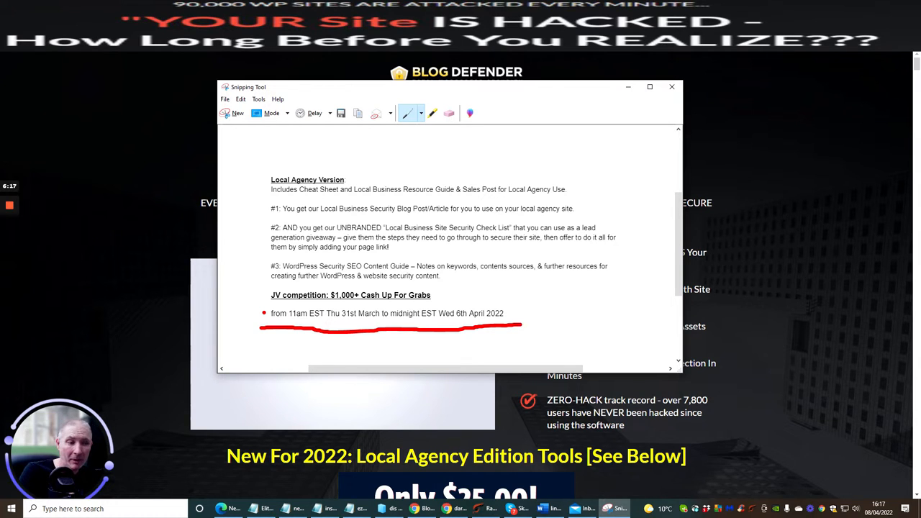
mouse_move(672, 87)
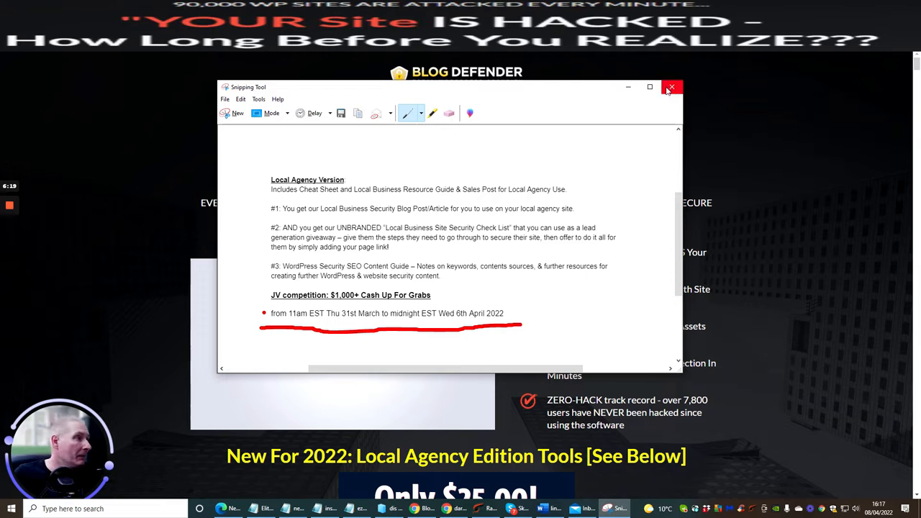
left_click(672, 87)
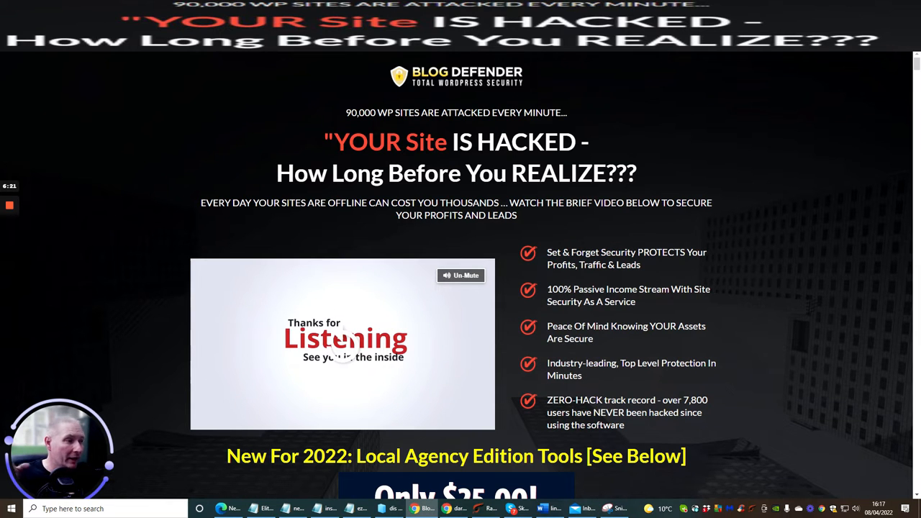
Step: Scroll past the three security steps to the full developer rights license heading and first testimonials
scroll("down", 3)
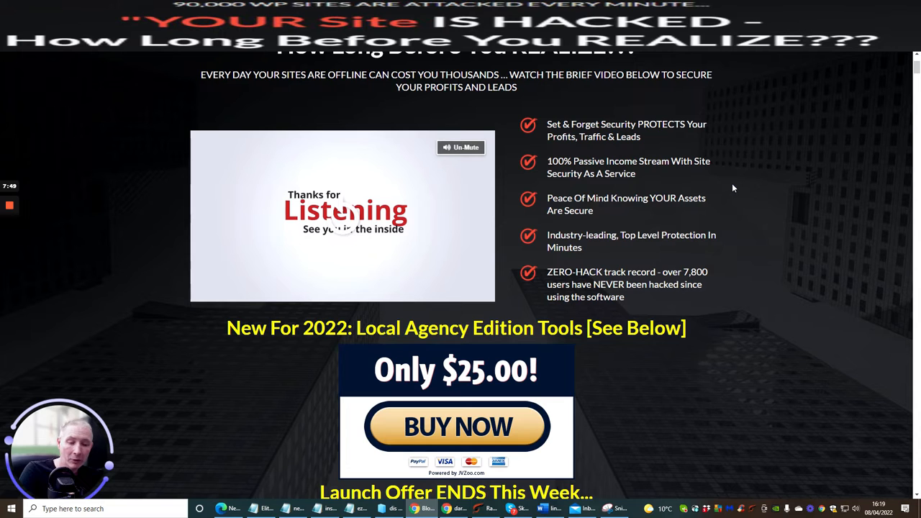
scroll("down", 3)
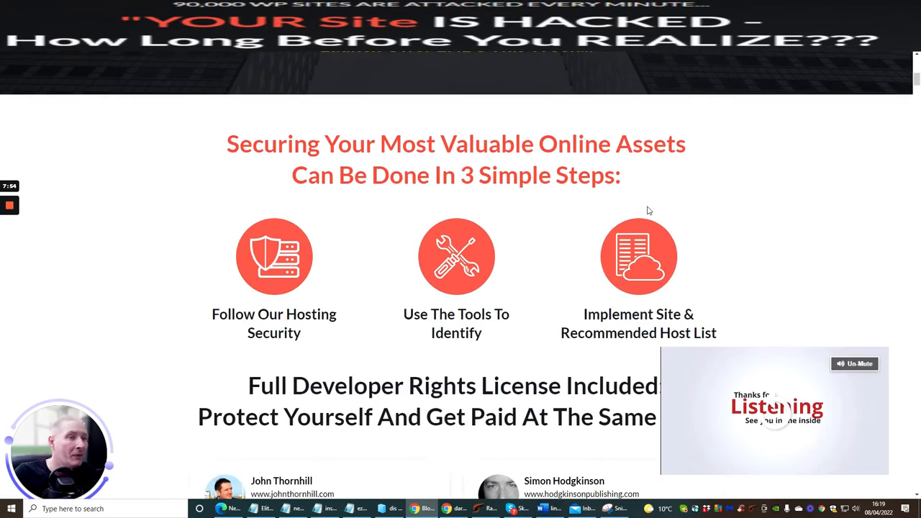
scroll("down", 3)
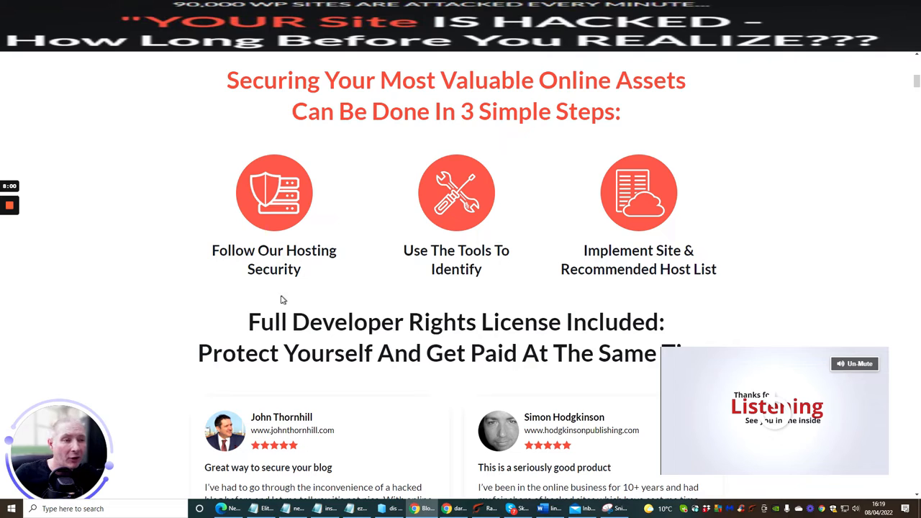
mouse_move(474, 286)
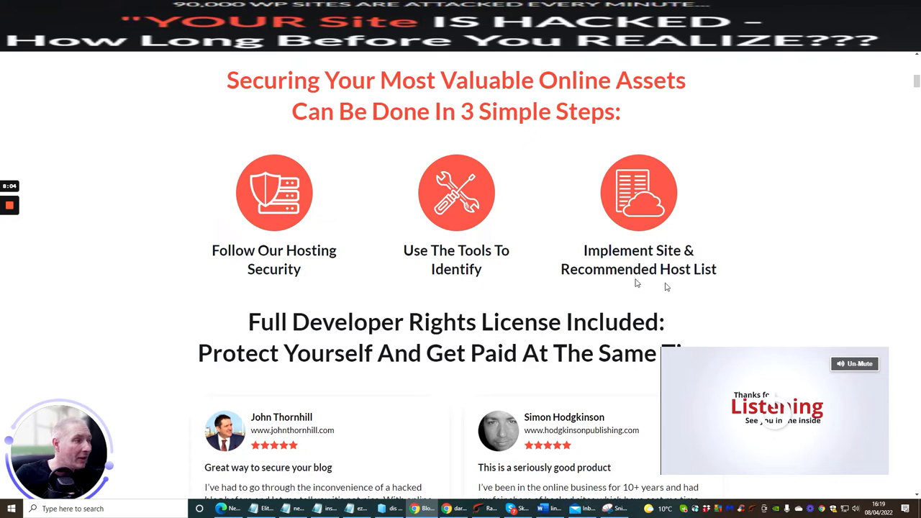
scroll("down", 3)
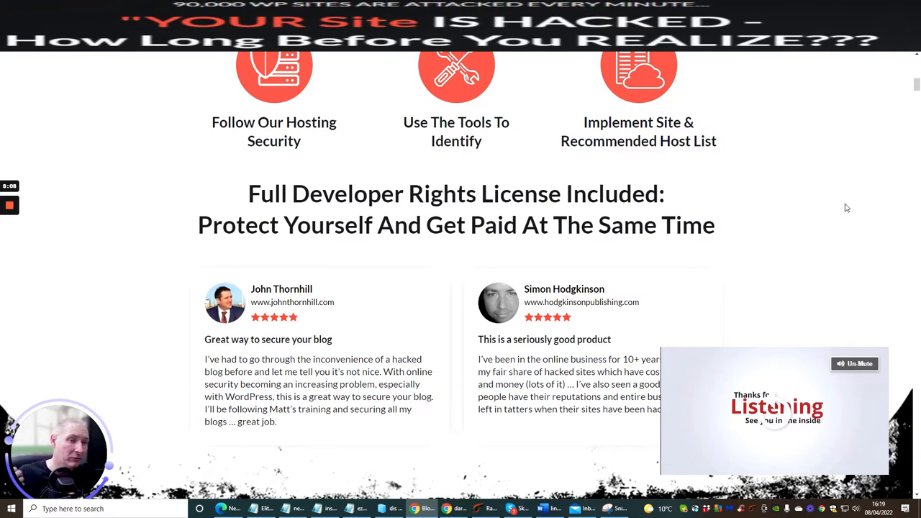
Step: Scroll so both five-star testimonials show fully with the presenters' photos starting below
scroll("down", 3)
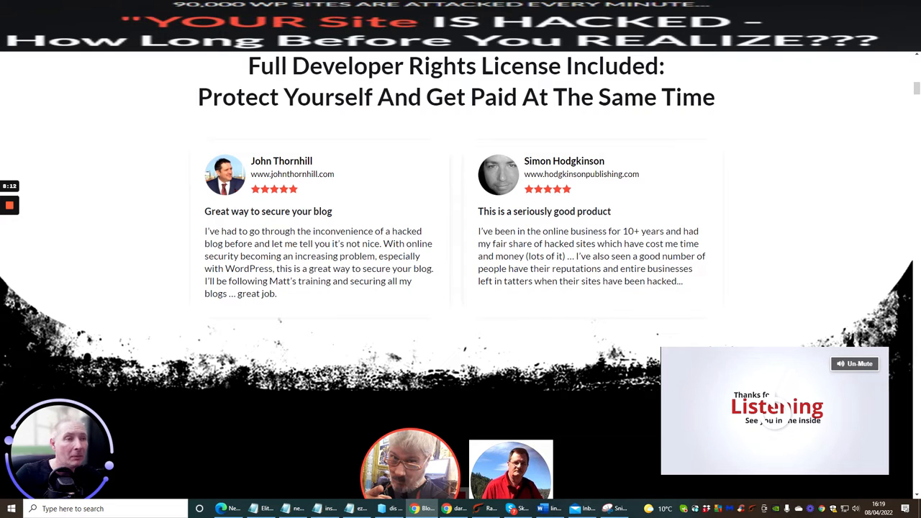
mouse_move(251, 157)
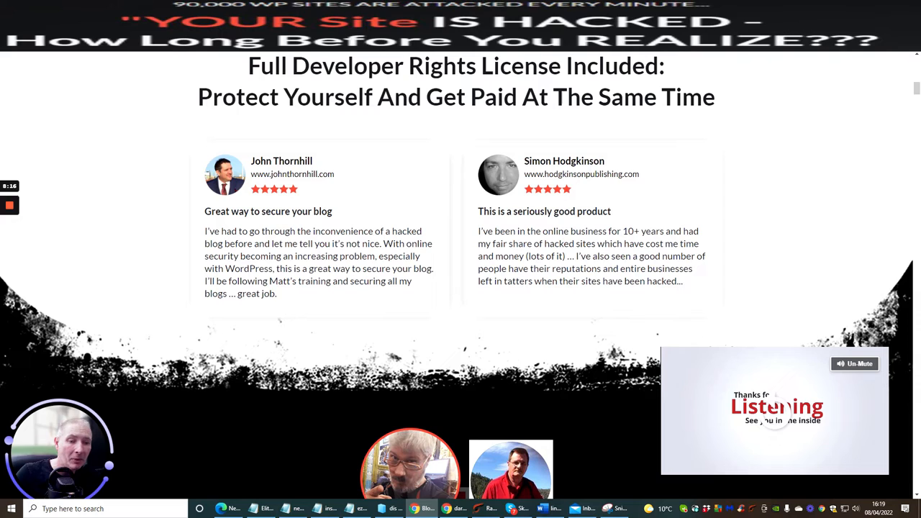
mouse_move(317, 170)
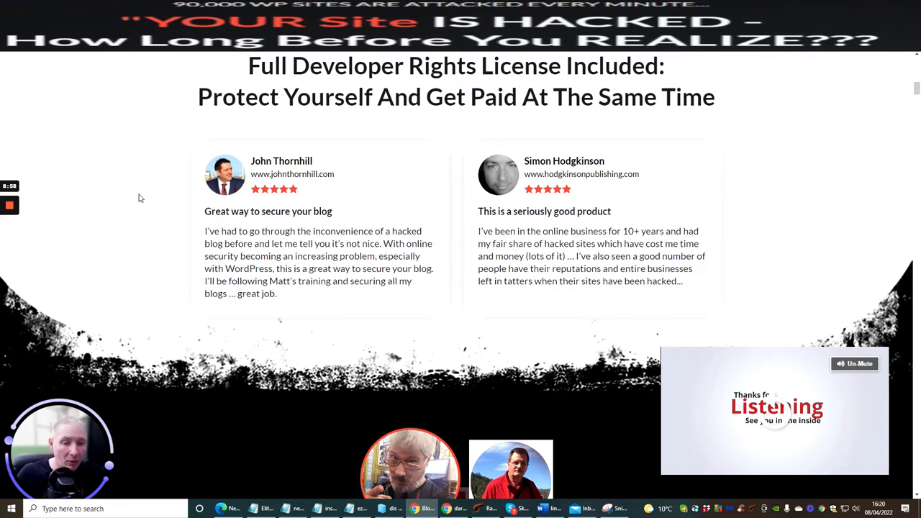
Step: Scroll past the hacked-sites and Zero-Hack track record sections to the Introducing Blog Defender 2022 box
scroll("down", 3)
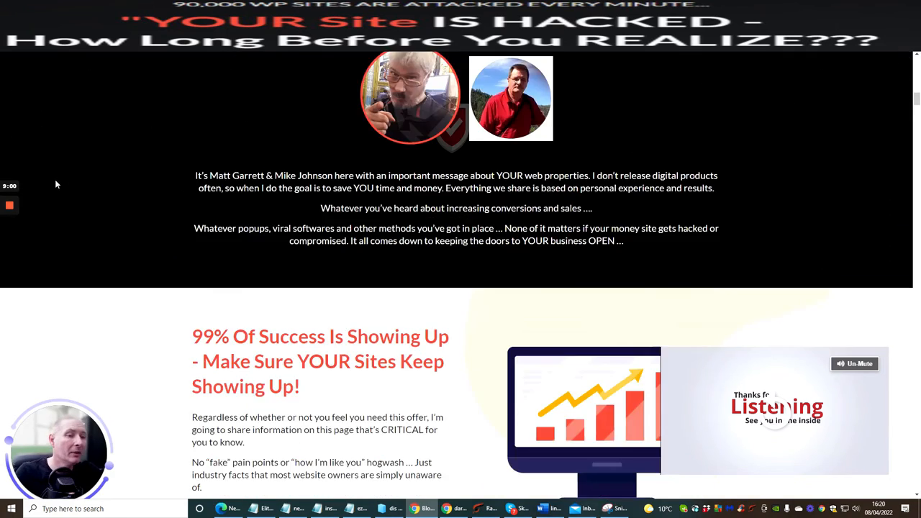
scroll("down", 3)
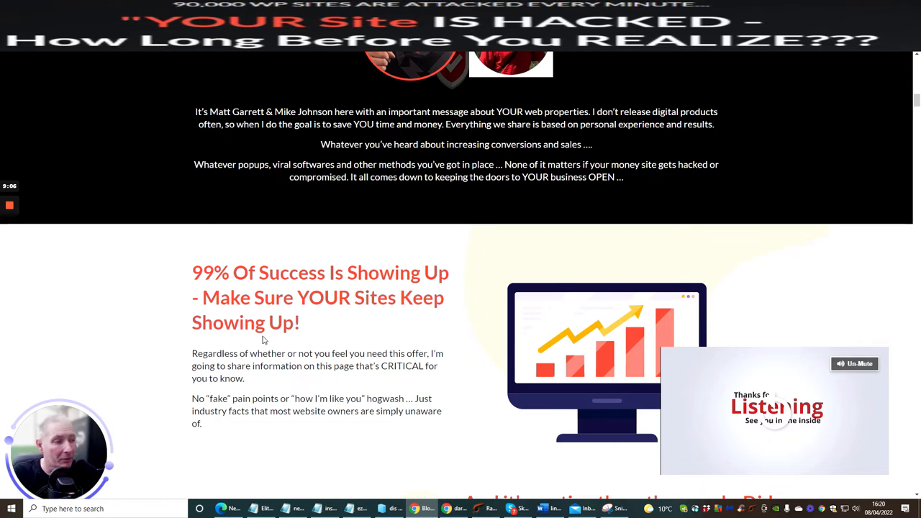
scroll("down", 3)
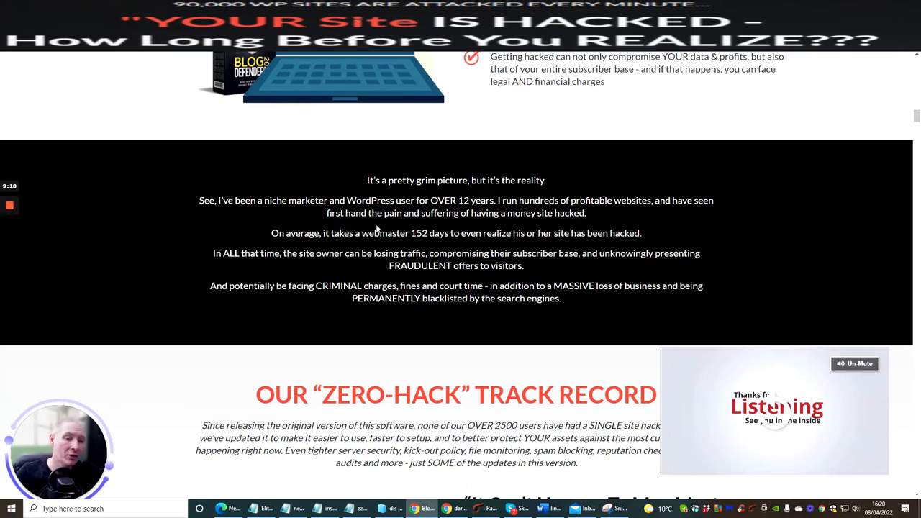
scroll("down", 3)
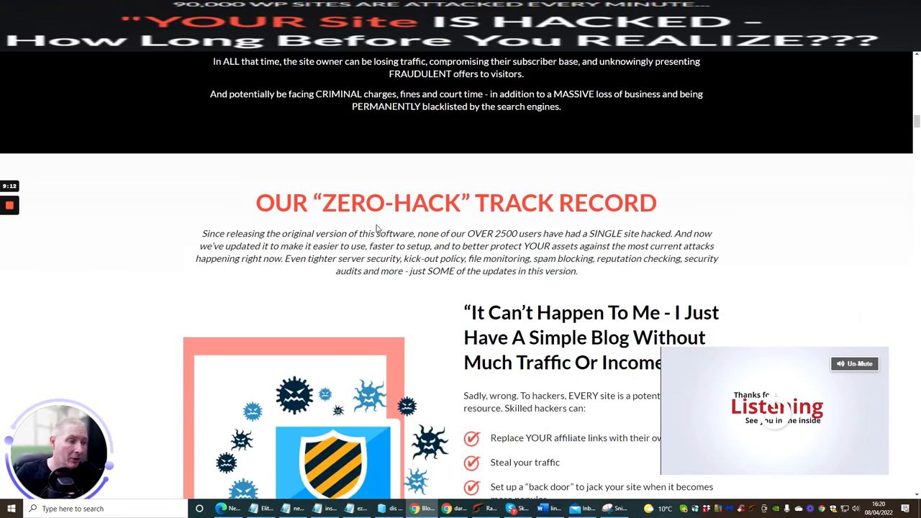
scroll("down", 3)
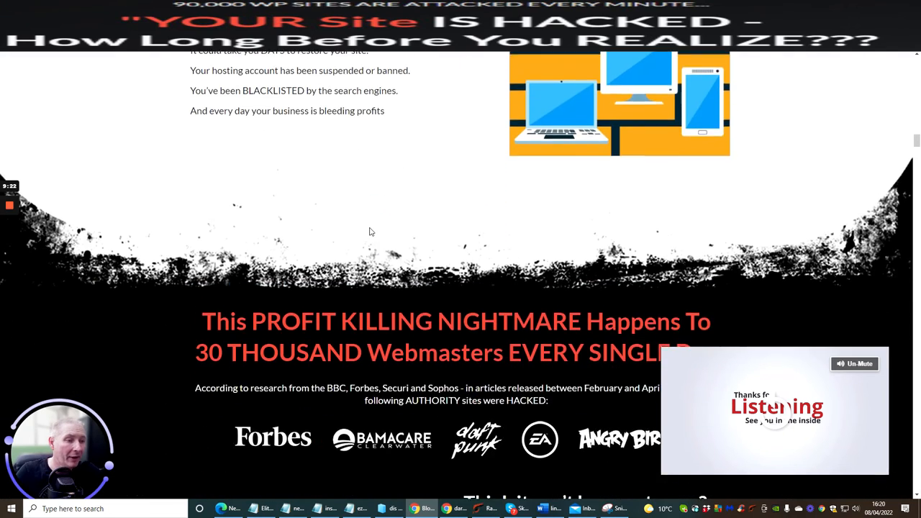
scroll("down", 3)
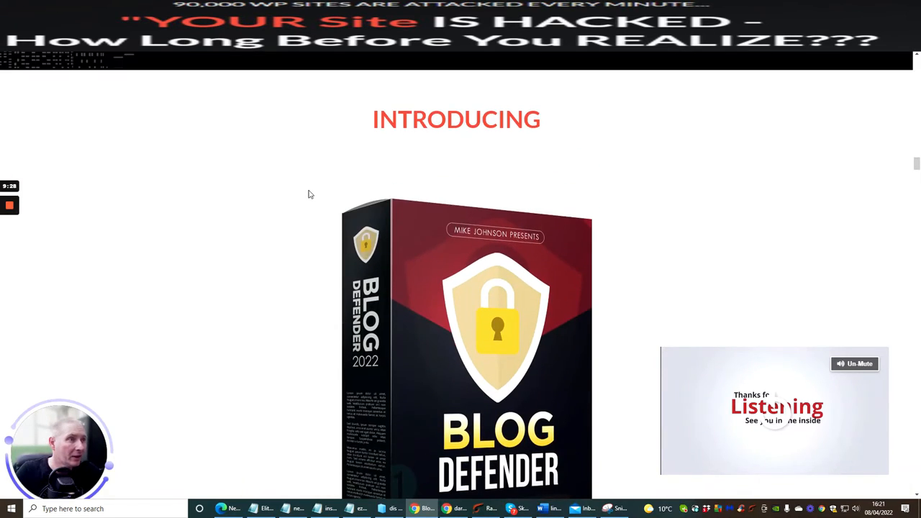
Step: Scroll past Easy WordPress Security and Passive Income to the 'Hackers Have MANY WAYS To Attack' feature grid
scroll("down", 3)
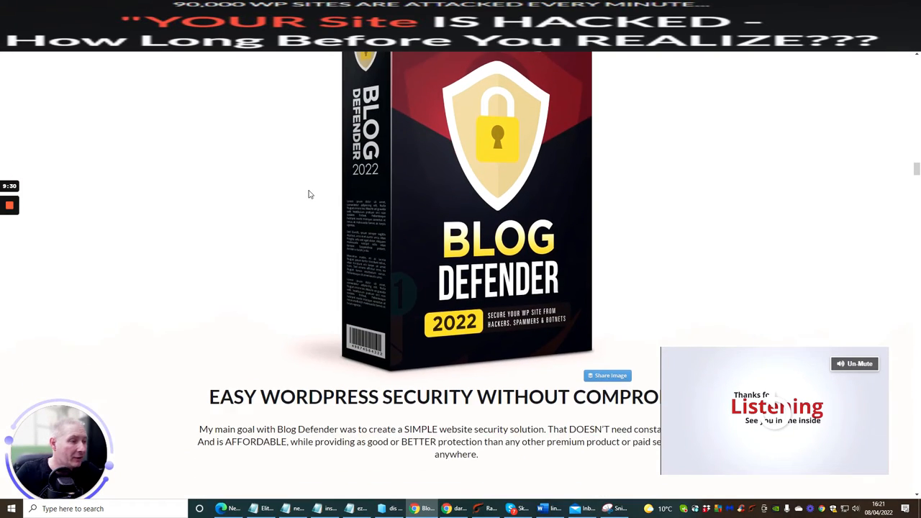
mouse_move(536, 319)
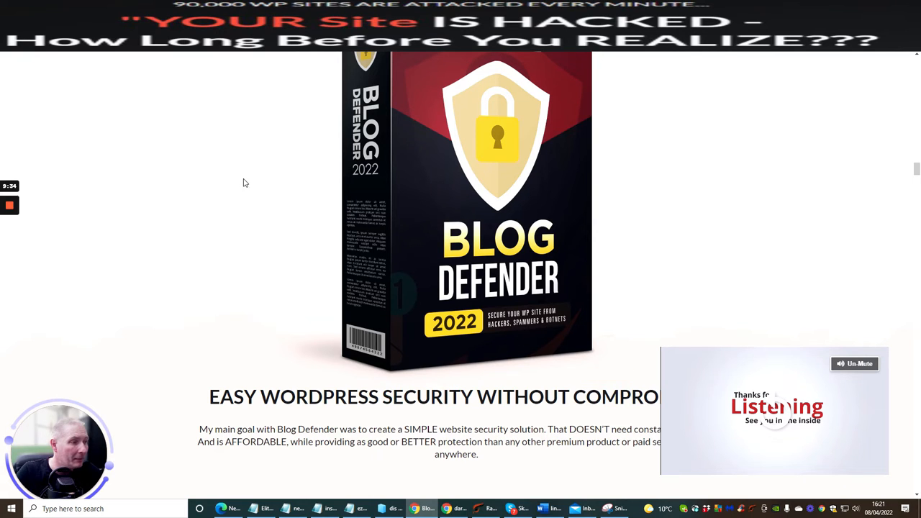
scroll("down", 3)
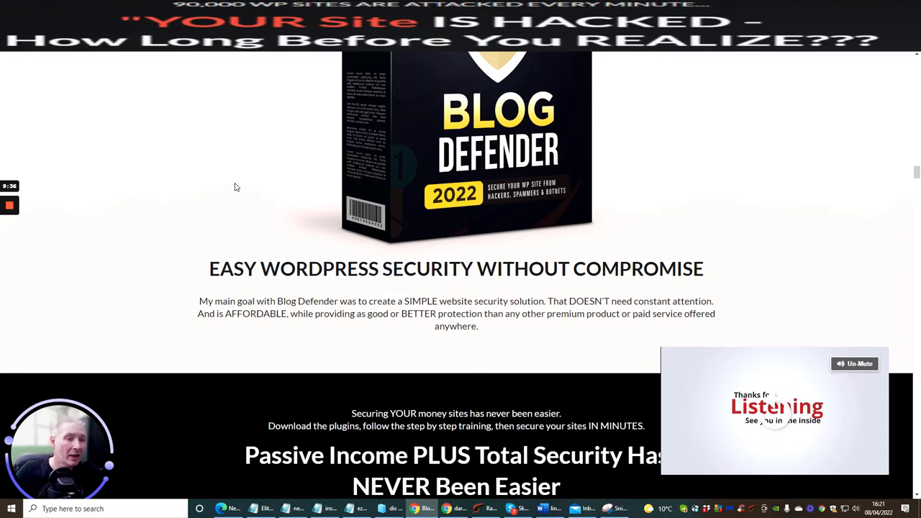
mouse_move(241, 182)
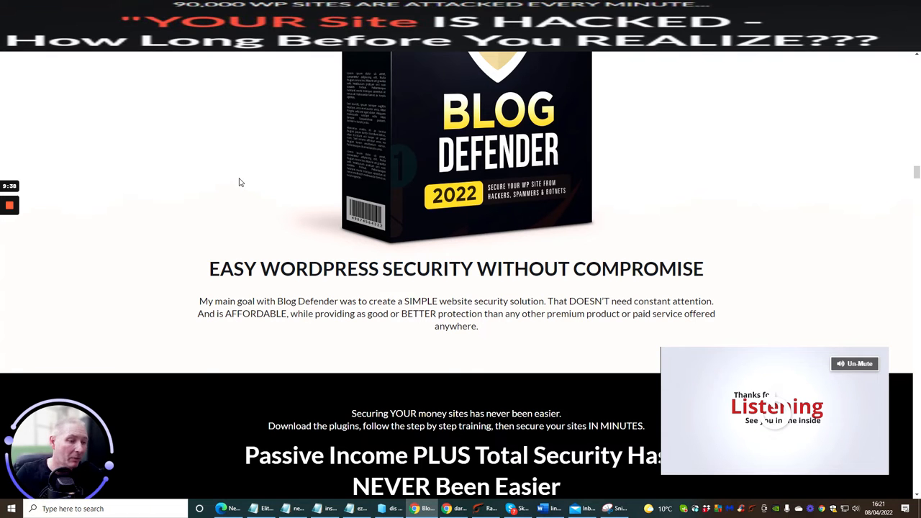
scroll("down", 3)
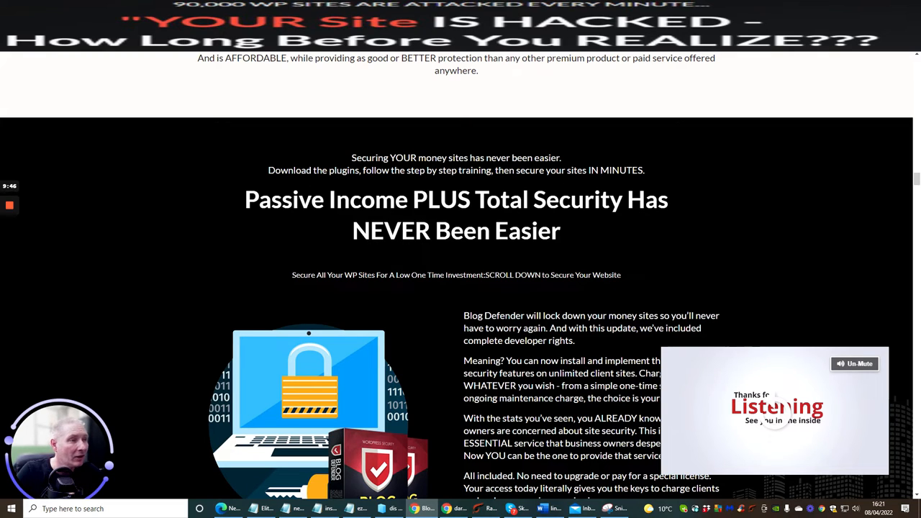
scroll("down", 3)
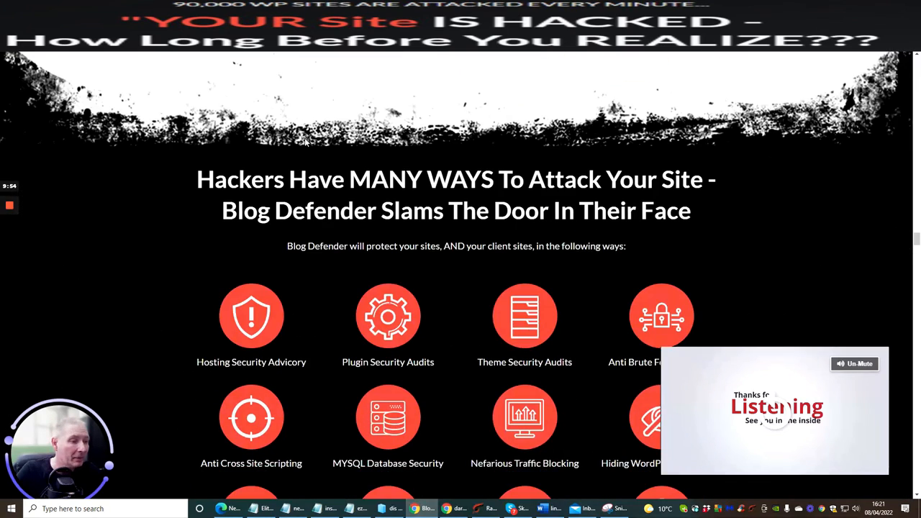
Step: Scroll through the protection feature icons to the Only $25.00 Buy Now pricing box
scroll("down", 3)
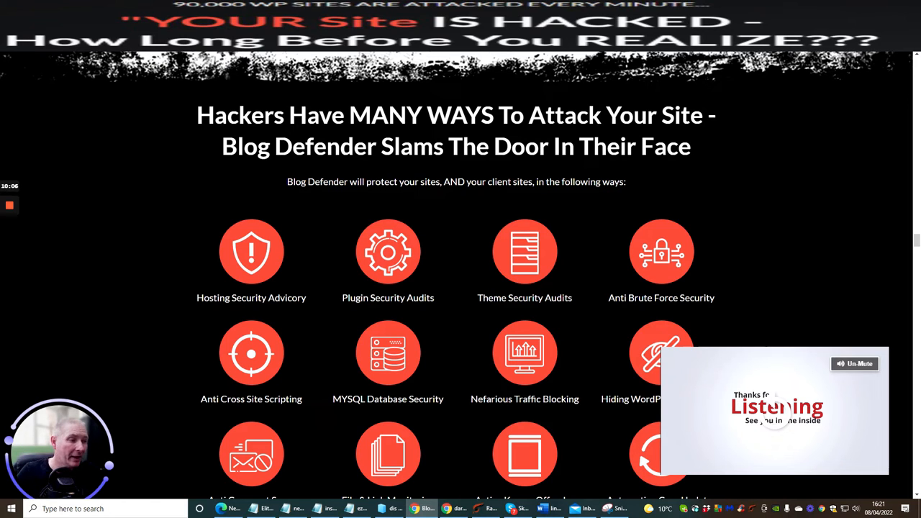
scroll("down", 3)
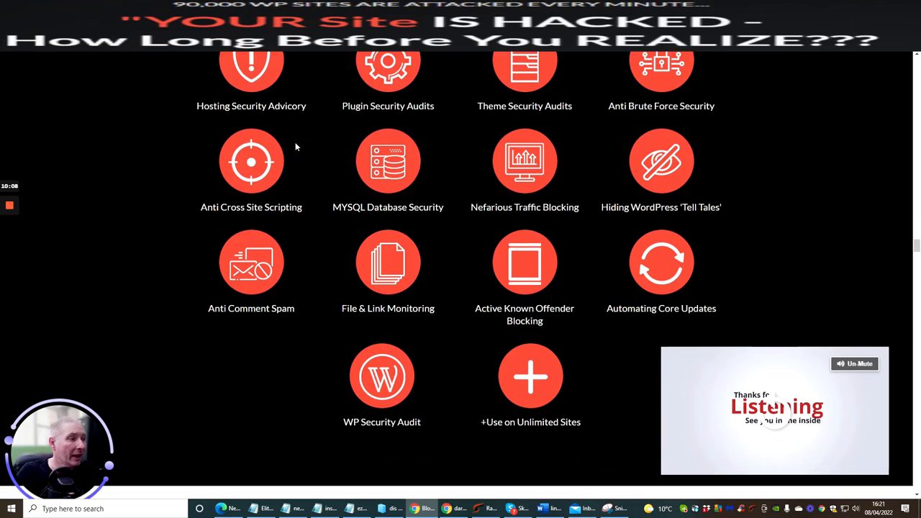
scroll("down", 3)
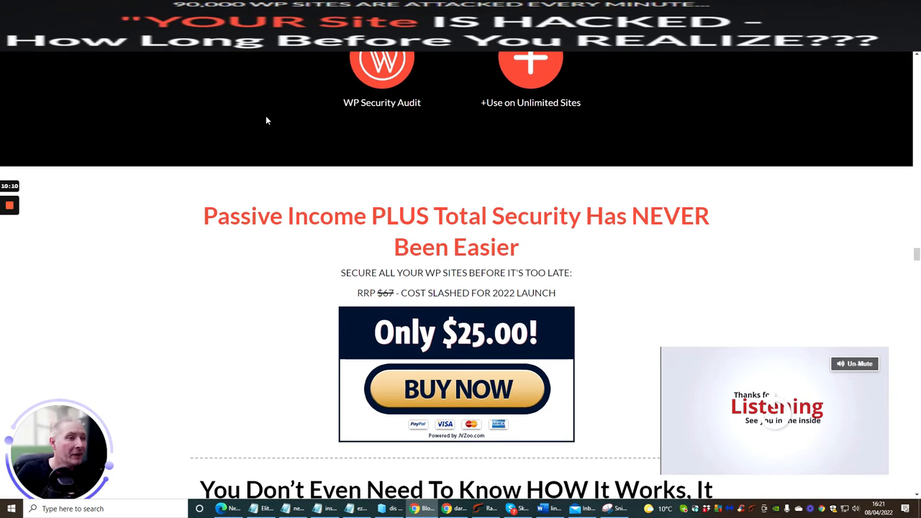
mouse_move(604, 239)
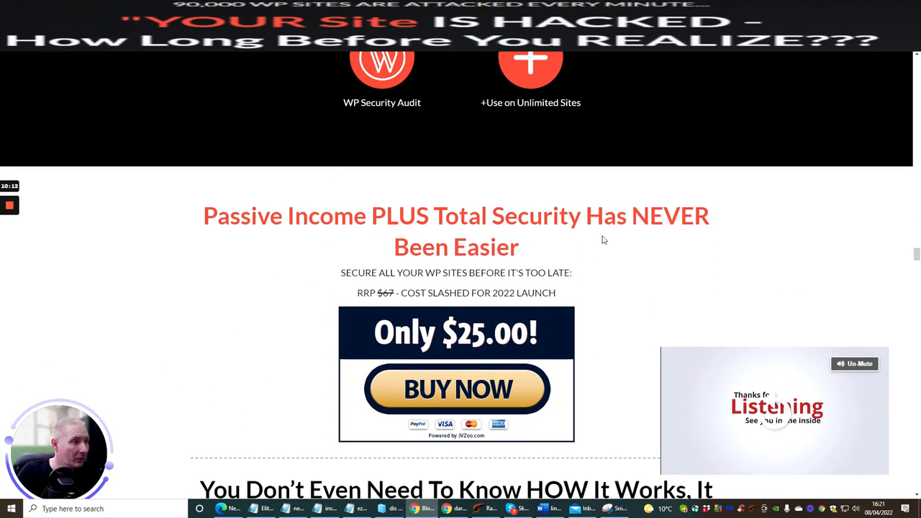
Step: Scroll past the pricing box and How It Works text to the Long Term Damage heading
scroll("down", 3)
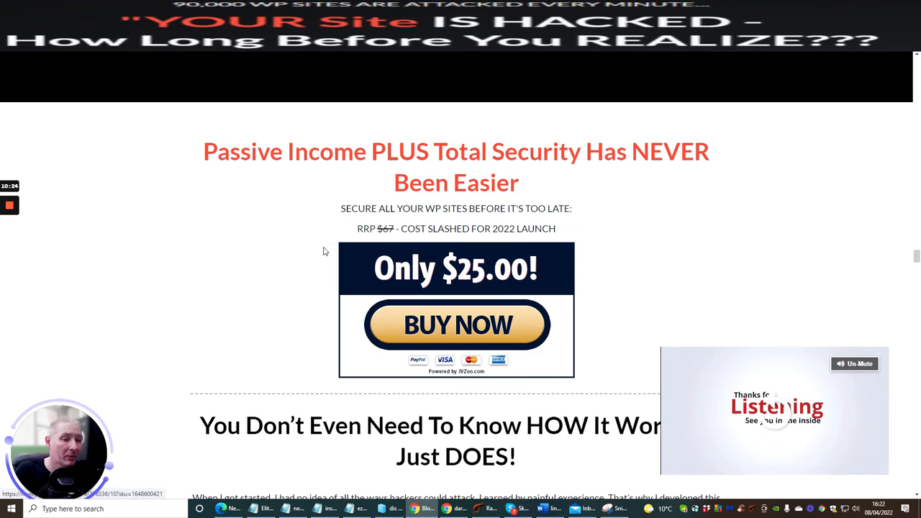
scroll("down", 3)
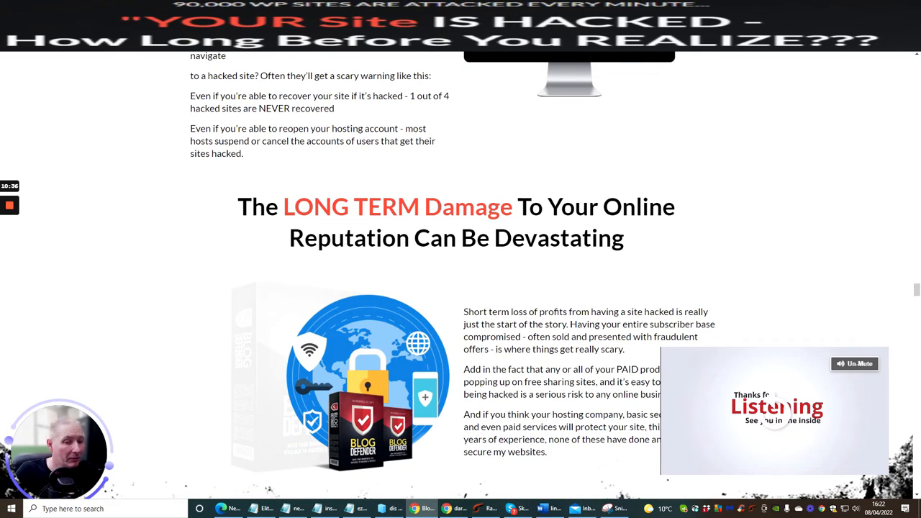
mouse_move(153, 185)
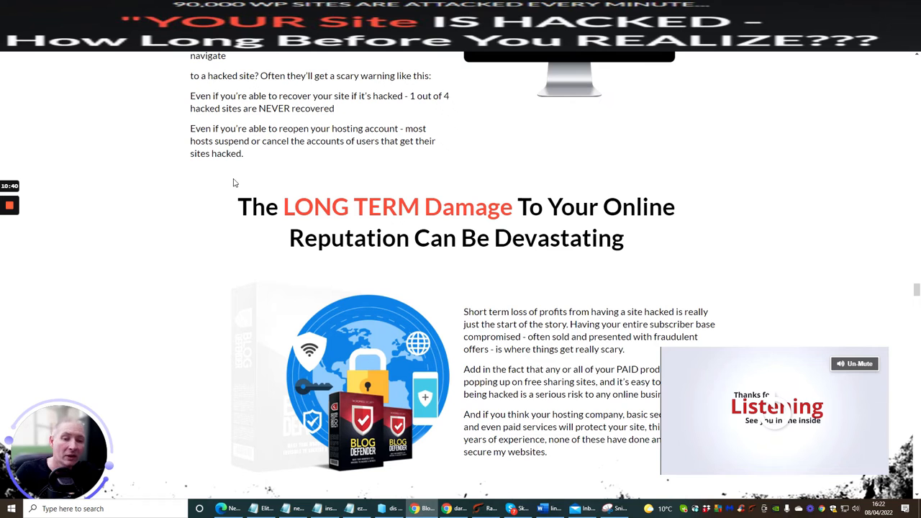
mouse_move(232, 185)
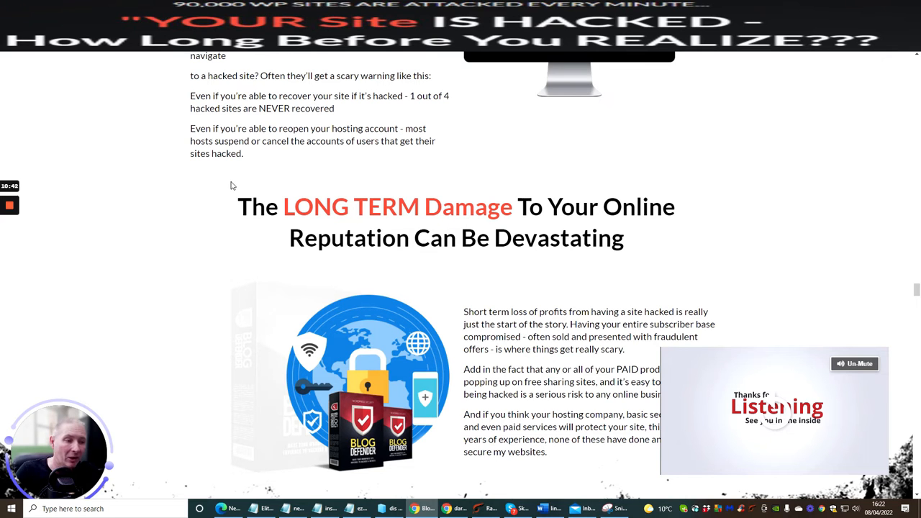
Step: Scroll past Set & Forget WordPress Security to the three plugin boxes securing your assets
scroll("down", 3)
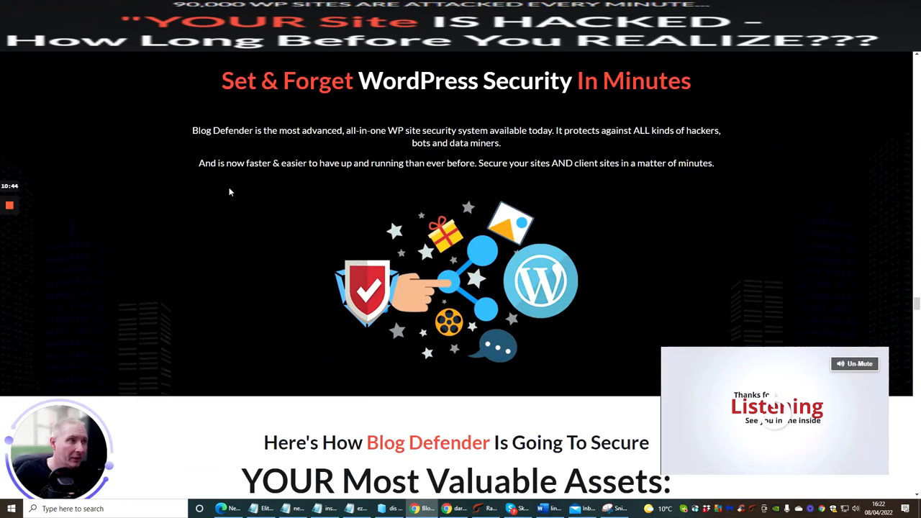
scroll("down", 3)
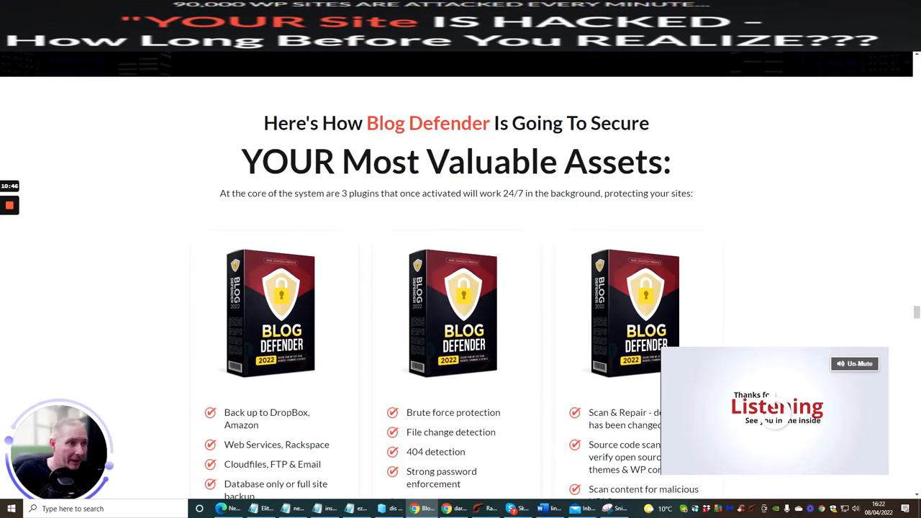
Step: Scroll down through the three plugins' feature lists to the video module cards
scroll("down", 3)
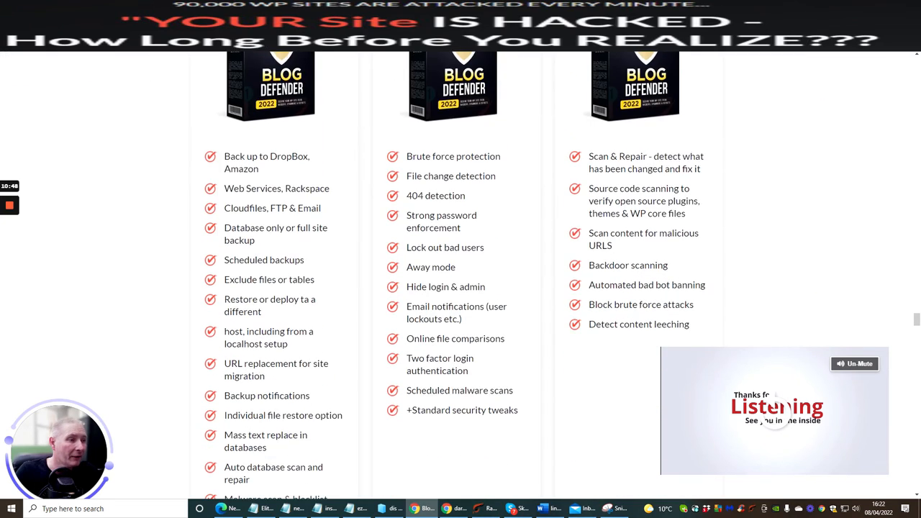
scroll("down", 3)
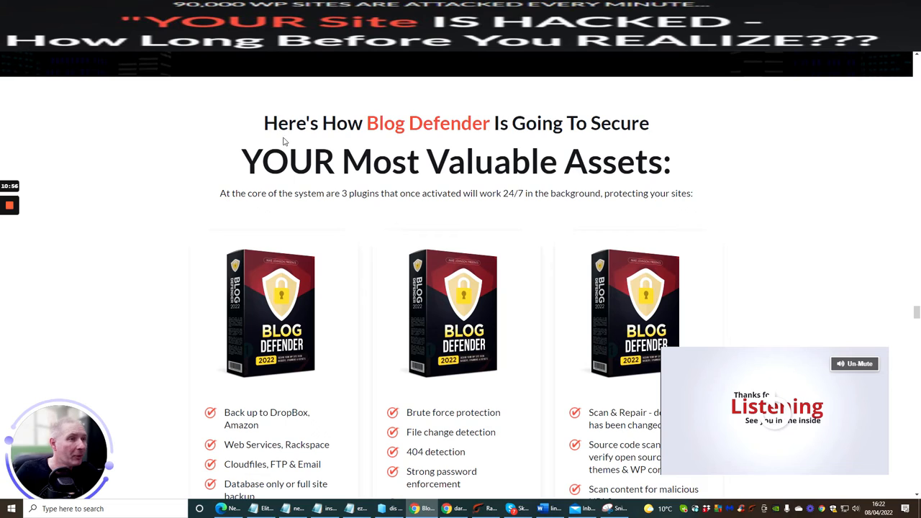
mouse_move(204, 192)
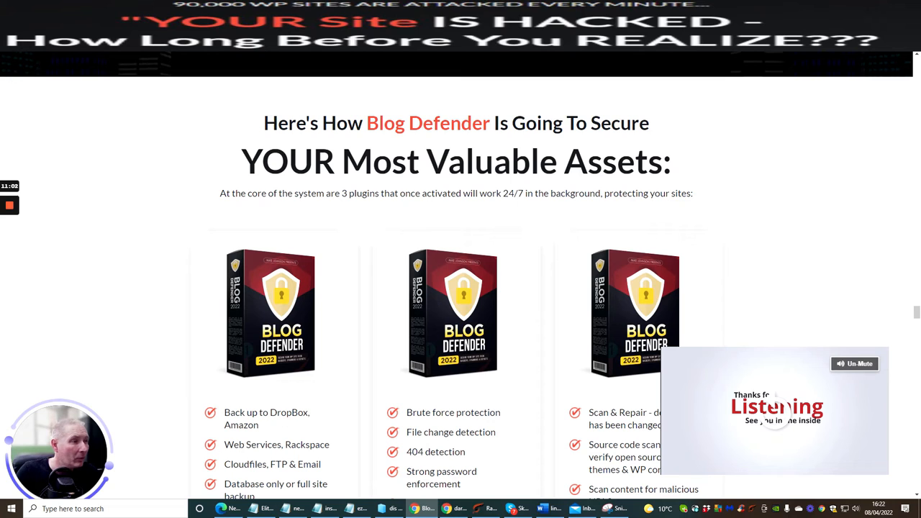
scroll("down", 3)
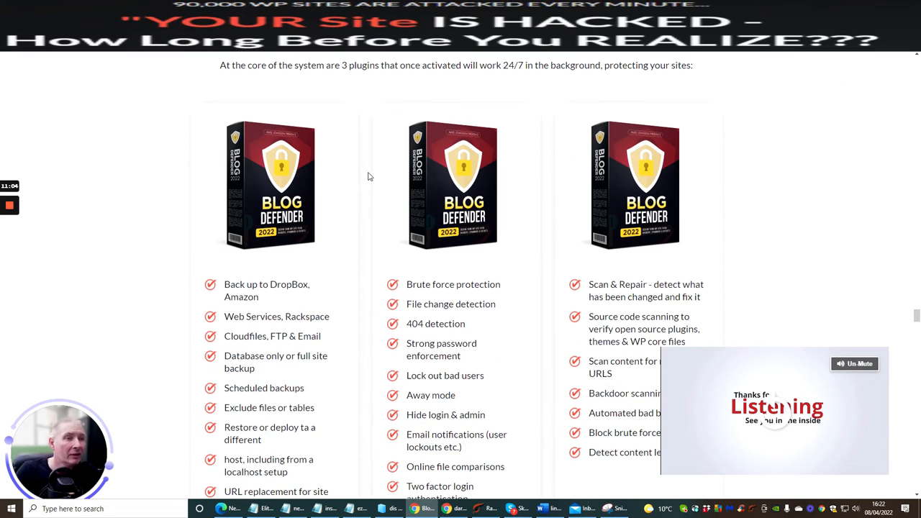
scroll("down", 3)
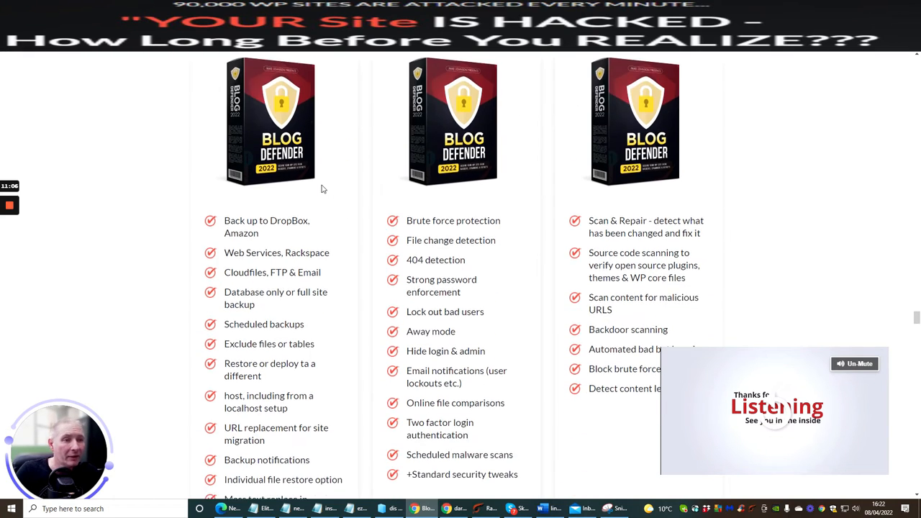
scroll("down", 3)
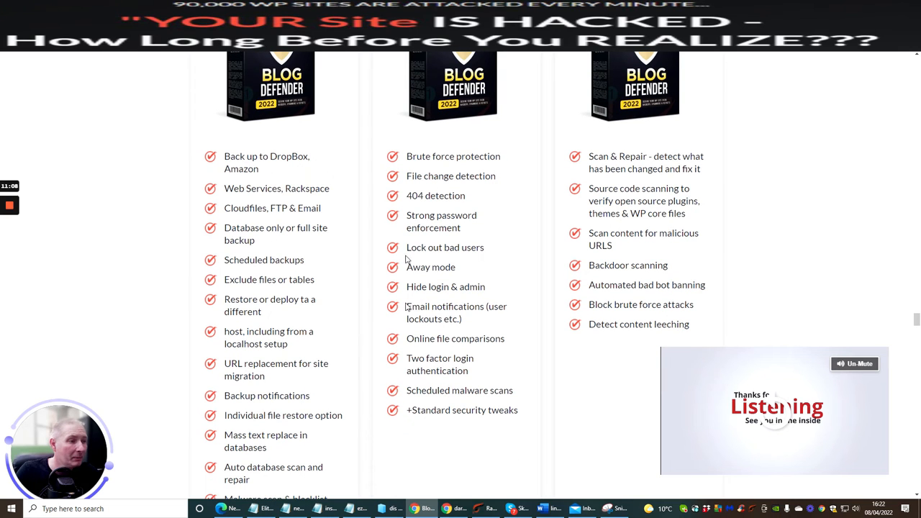
Step: Scroll past the video training modules to the 30 Day Money Back Guarantee heading
scroll("down", 3)
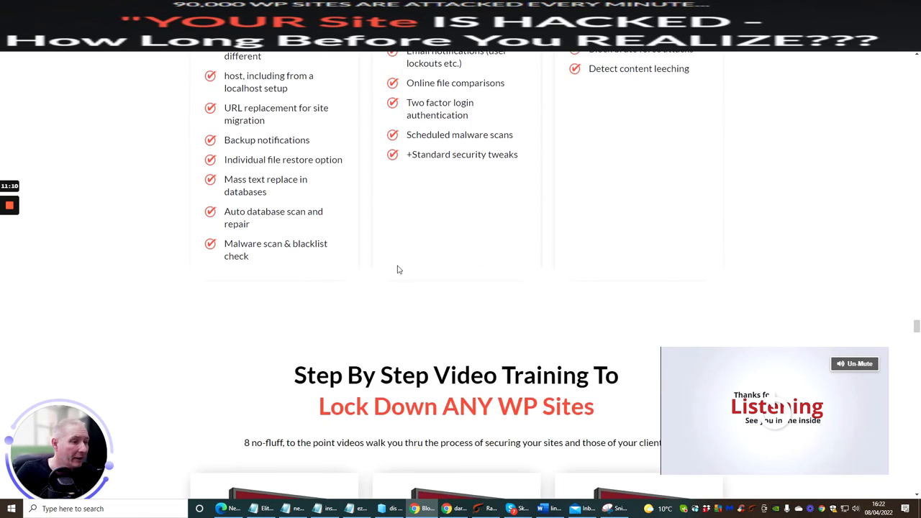
scroll("down", 3)
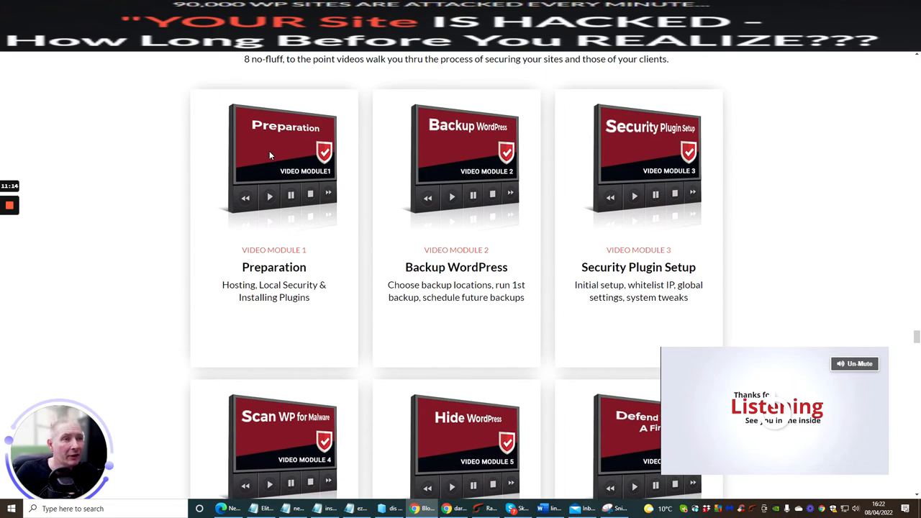
scroll("down", 3)
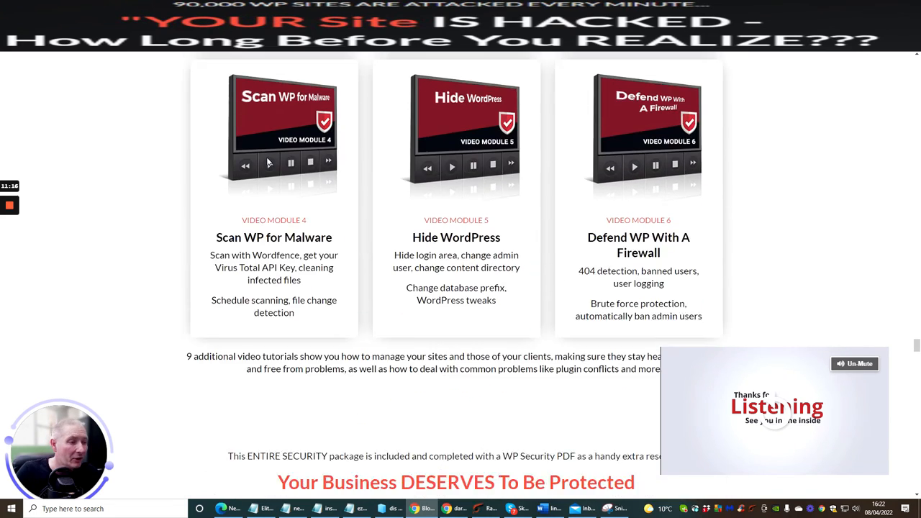
scroll("down", 3)
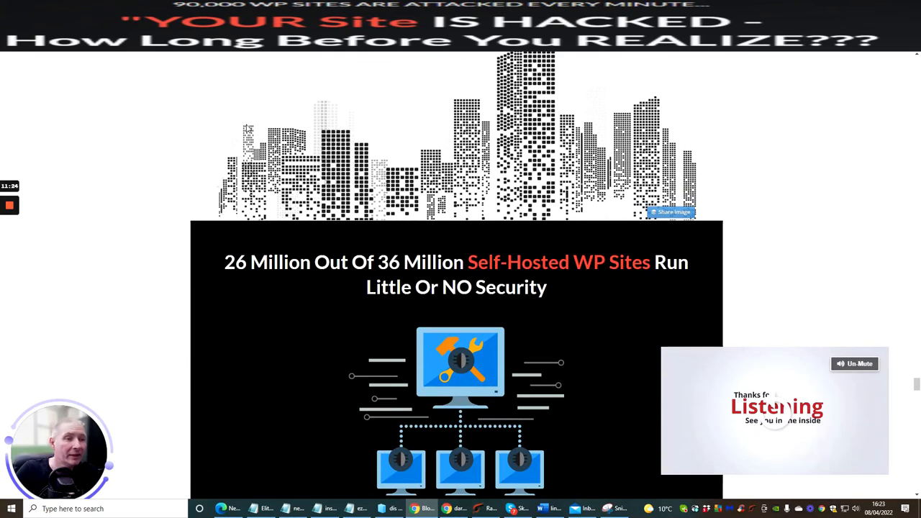
mouse_move(202, 140)
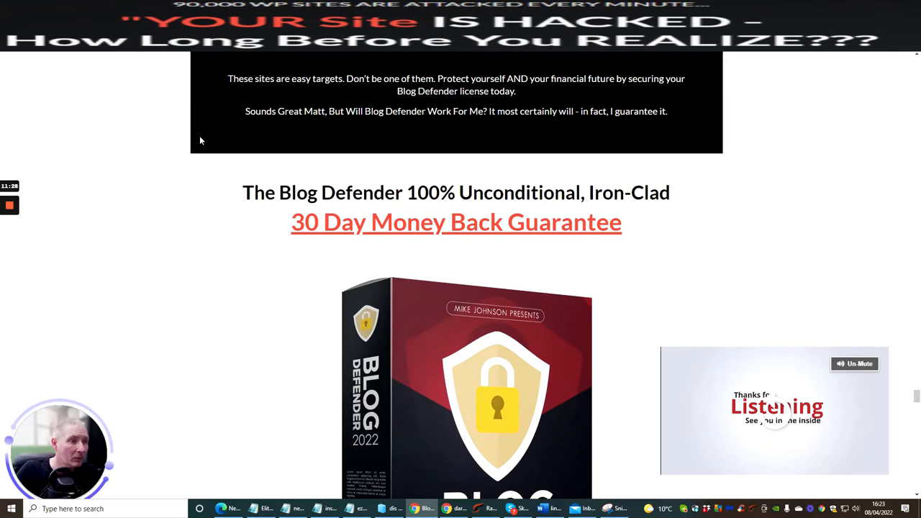
scroll("down", 3)
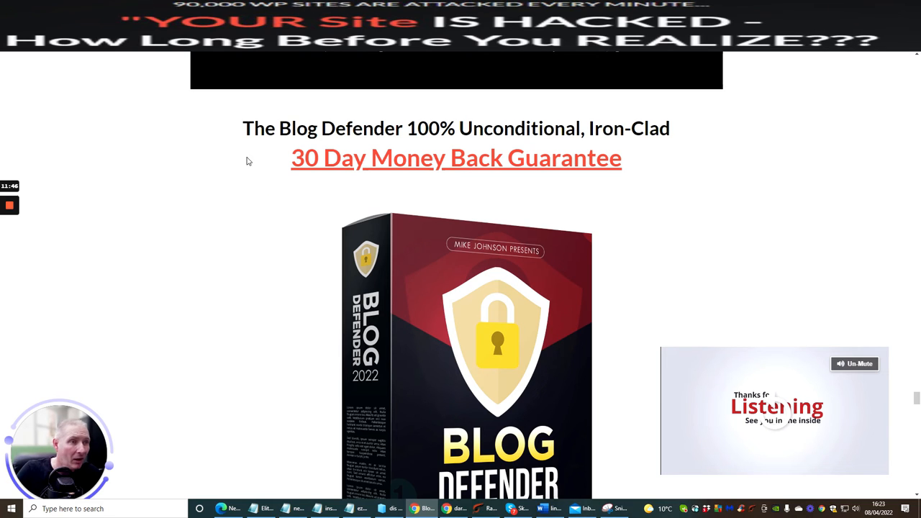
mouse_move(314, 222)
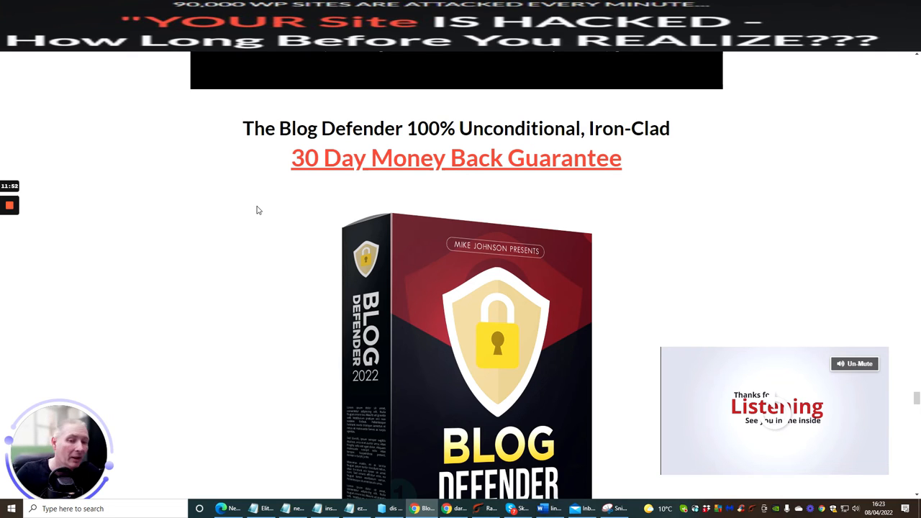
mouse_move(193, 116)
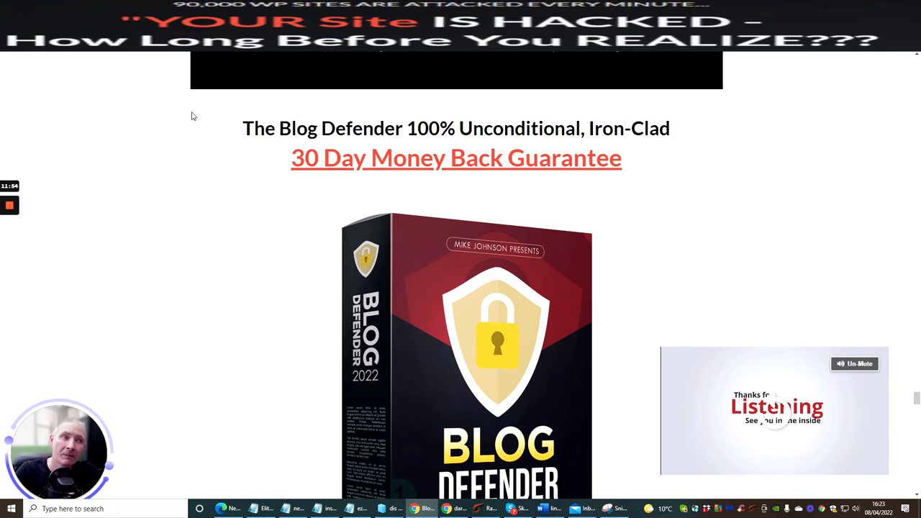
mouse_move(229, 121)
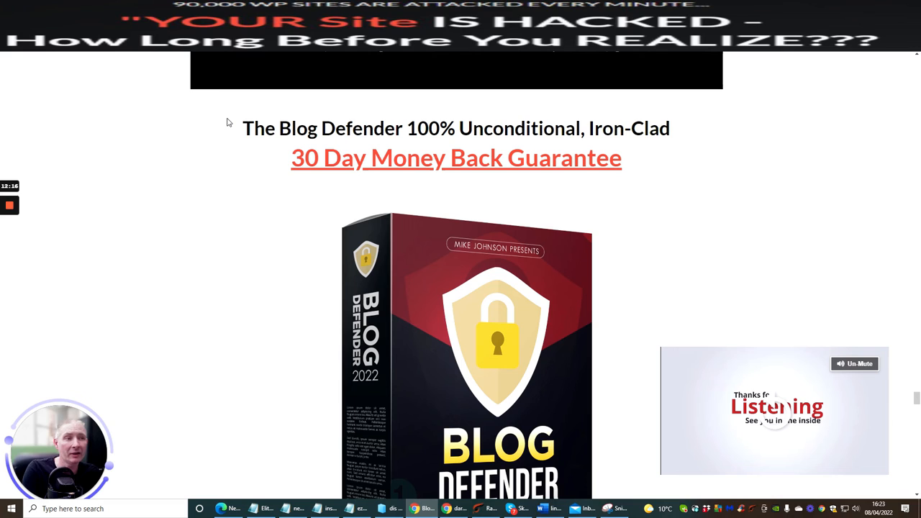
mouse_move(49, 270)
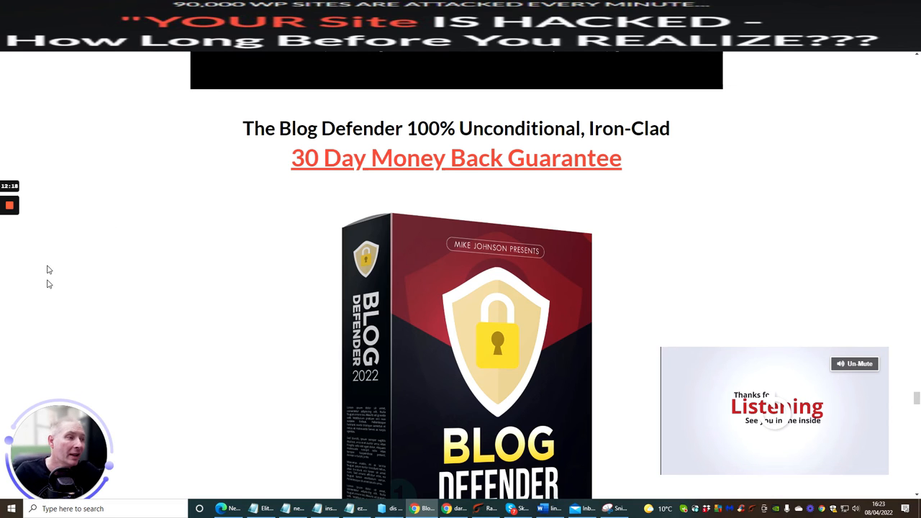
mouse_move(503, 261)
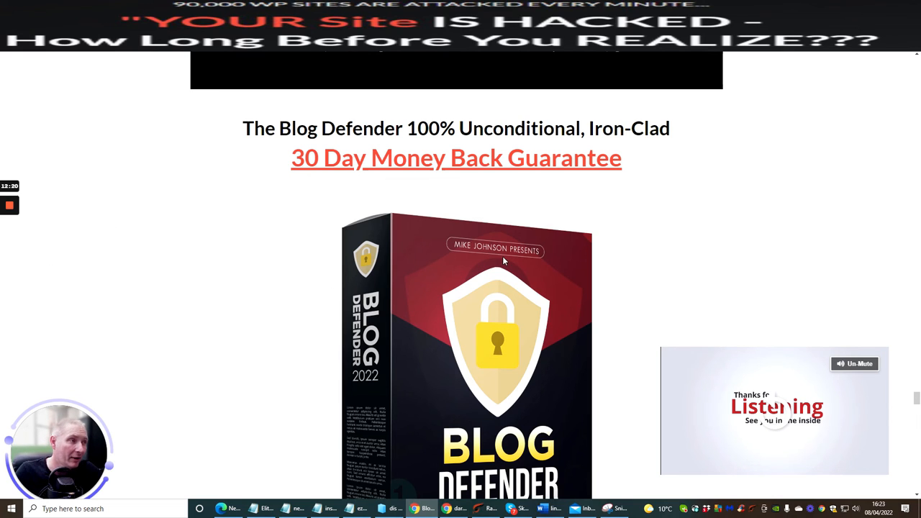
mouse_move(640, 247)
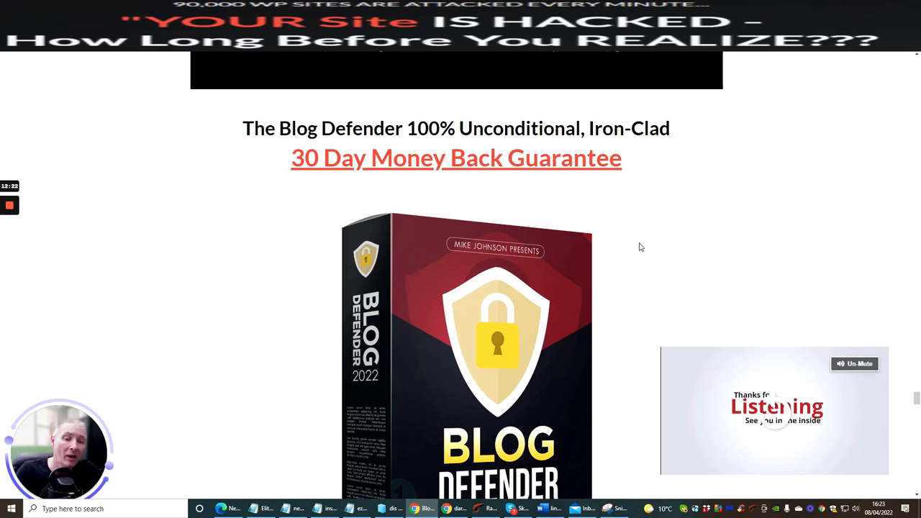
mouse_move(622, 233)
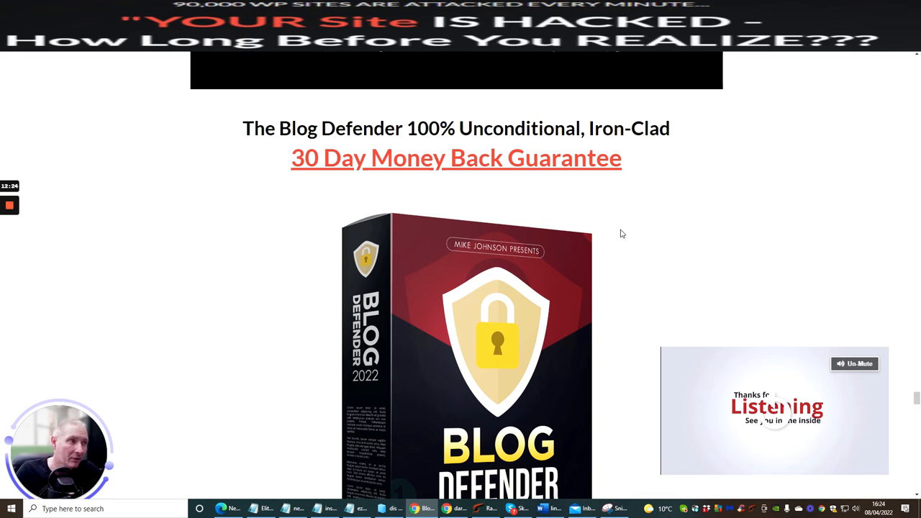
mouse_move(451, 254)
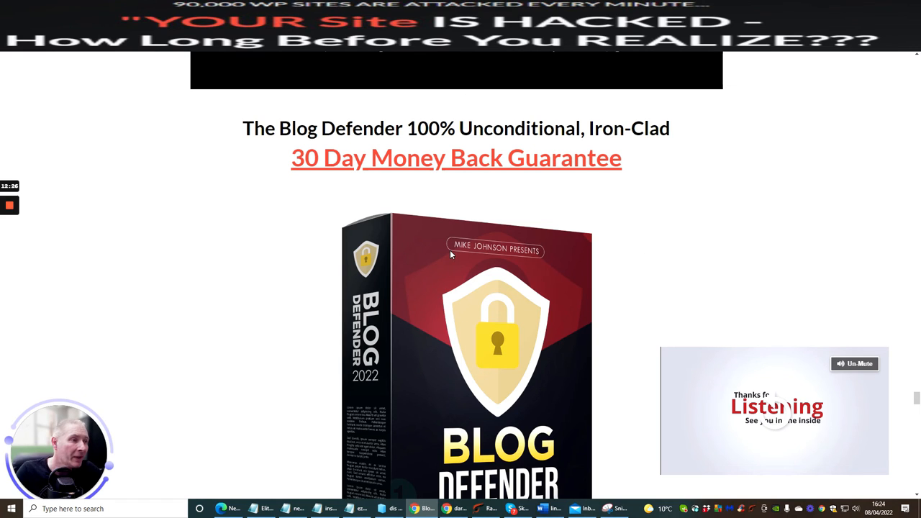
Step: Scroll past the guarantee, launch offer, testimonials and sign-off to the P.S. boxes
scroll("down", 3)
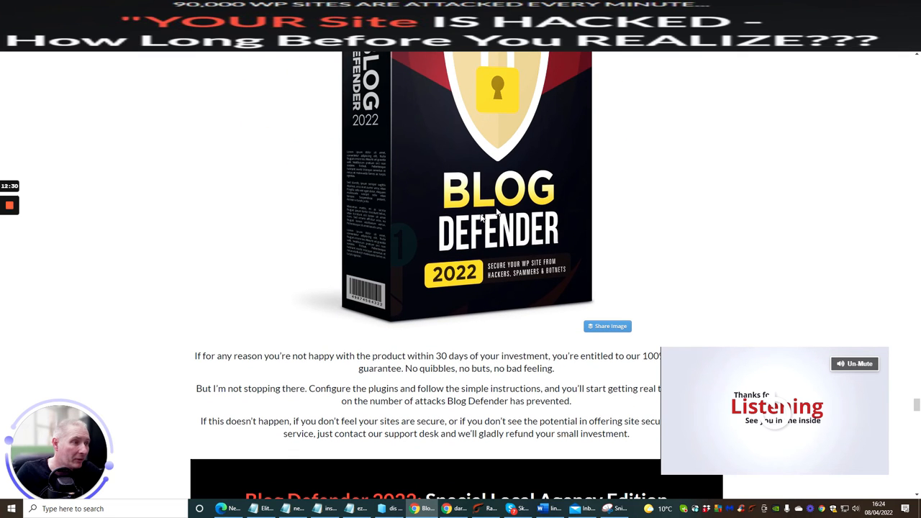
scroll("down", 3)
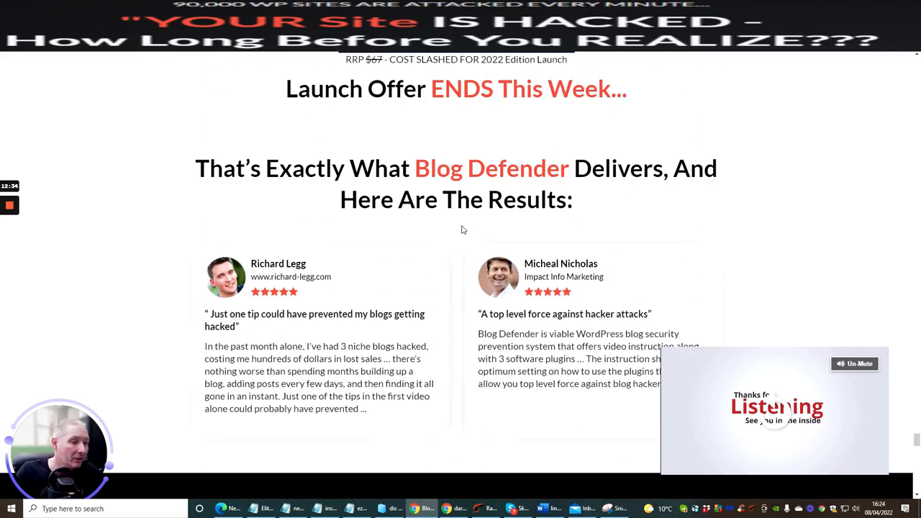
scroll("down", 3)
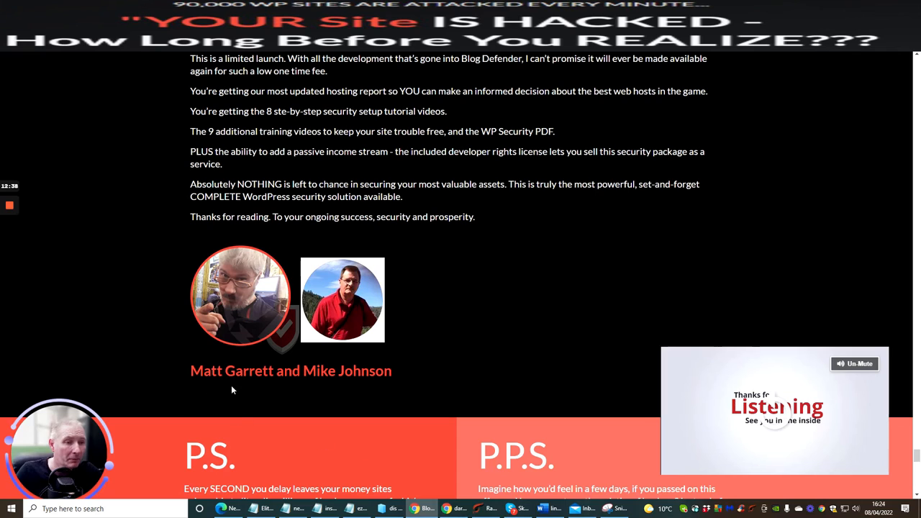
mouse_move(320, 339)
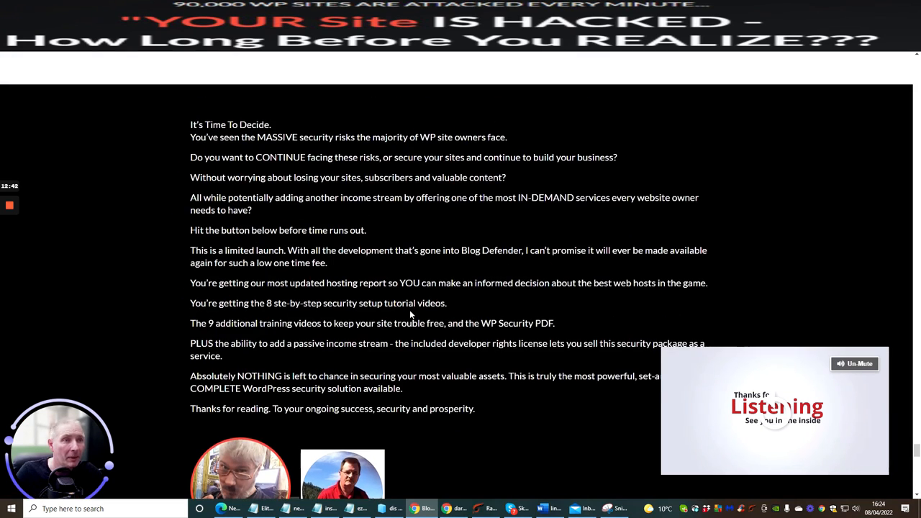
scroll("down", 3)
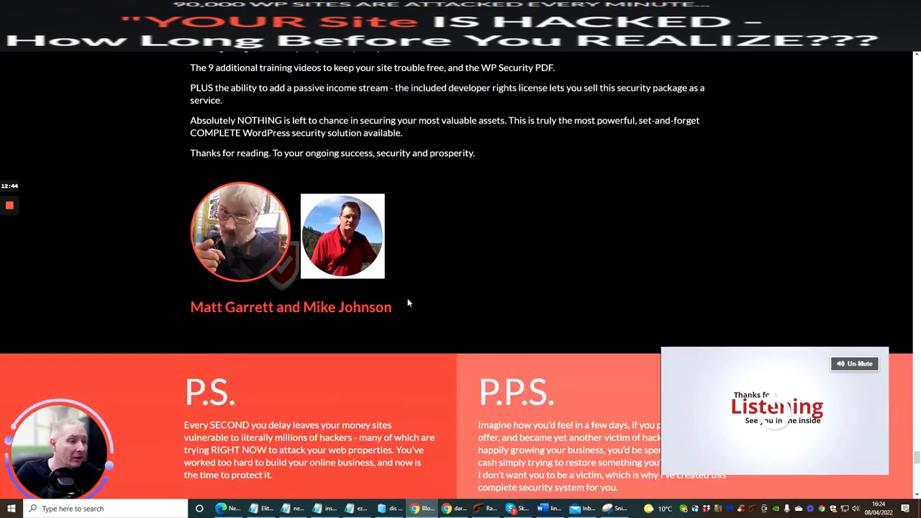
scroll("down", 3)
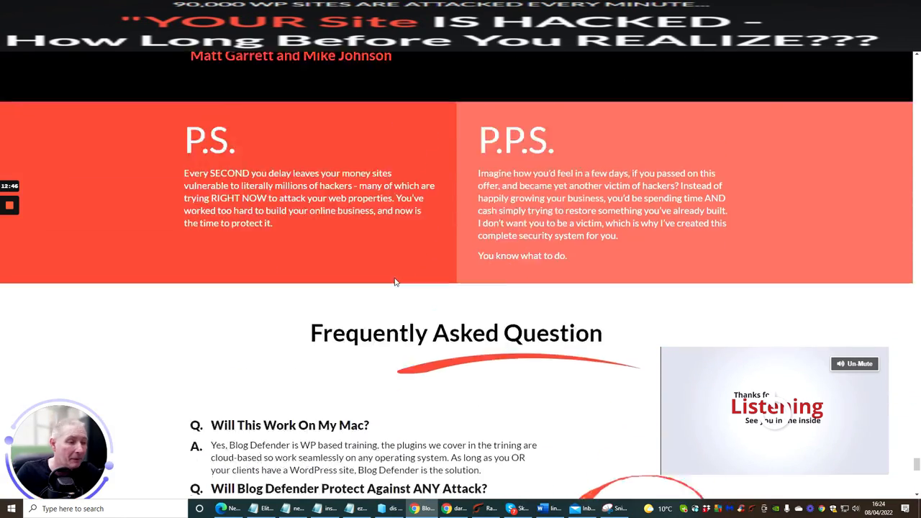
Step: Scroll to the FAQ list starting with 'Will This Work On My Mac?'
scroll("down", 3)
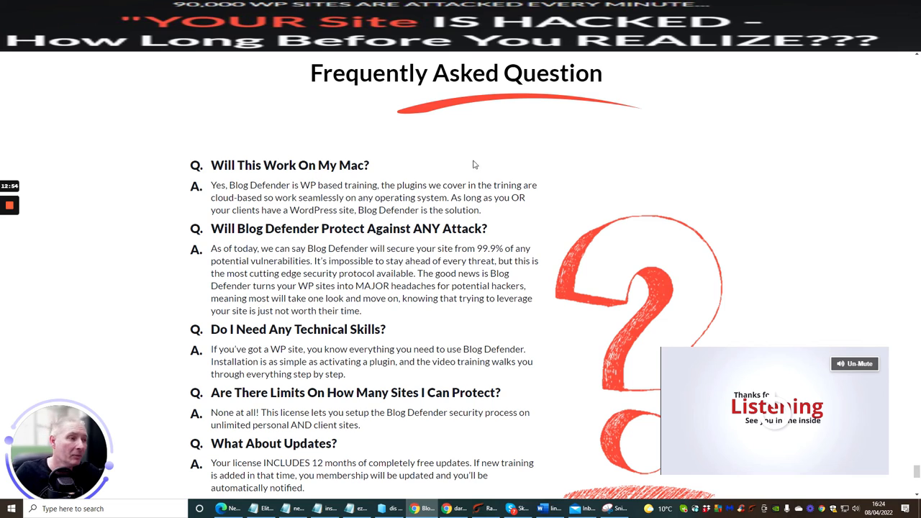
mouse_move(679, 229)
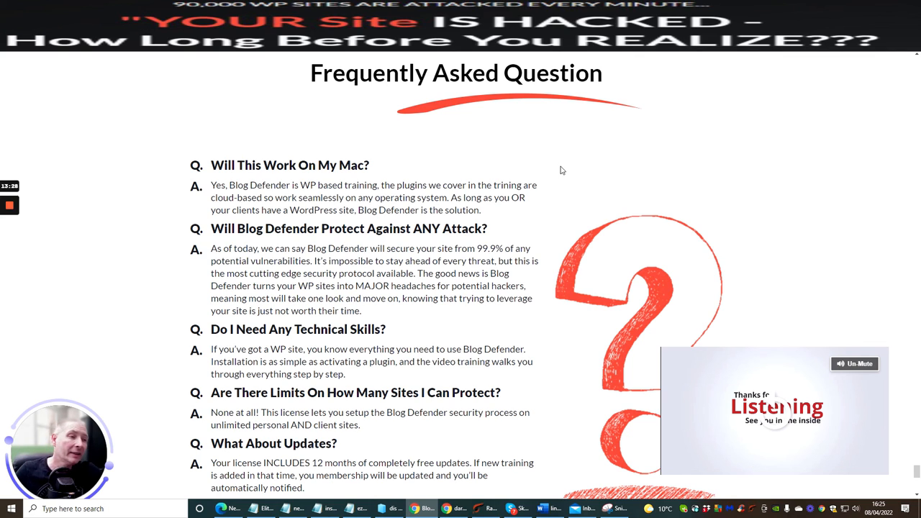
mouse_move(584, 214)
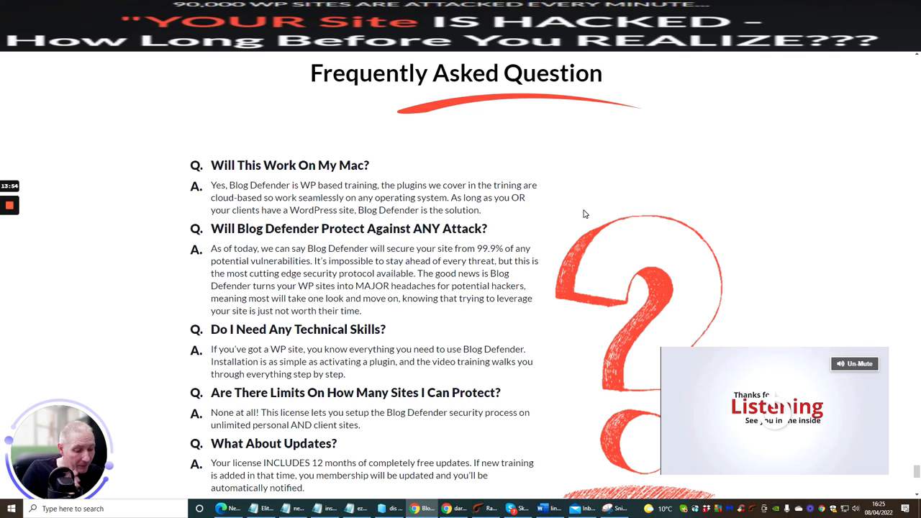
mouse_move(570, 216)
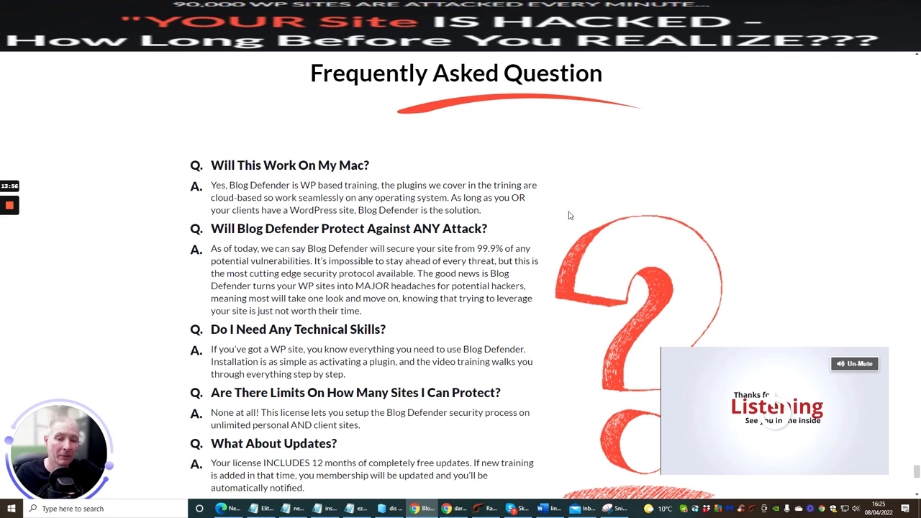